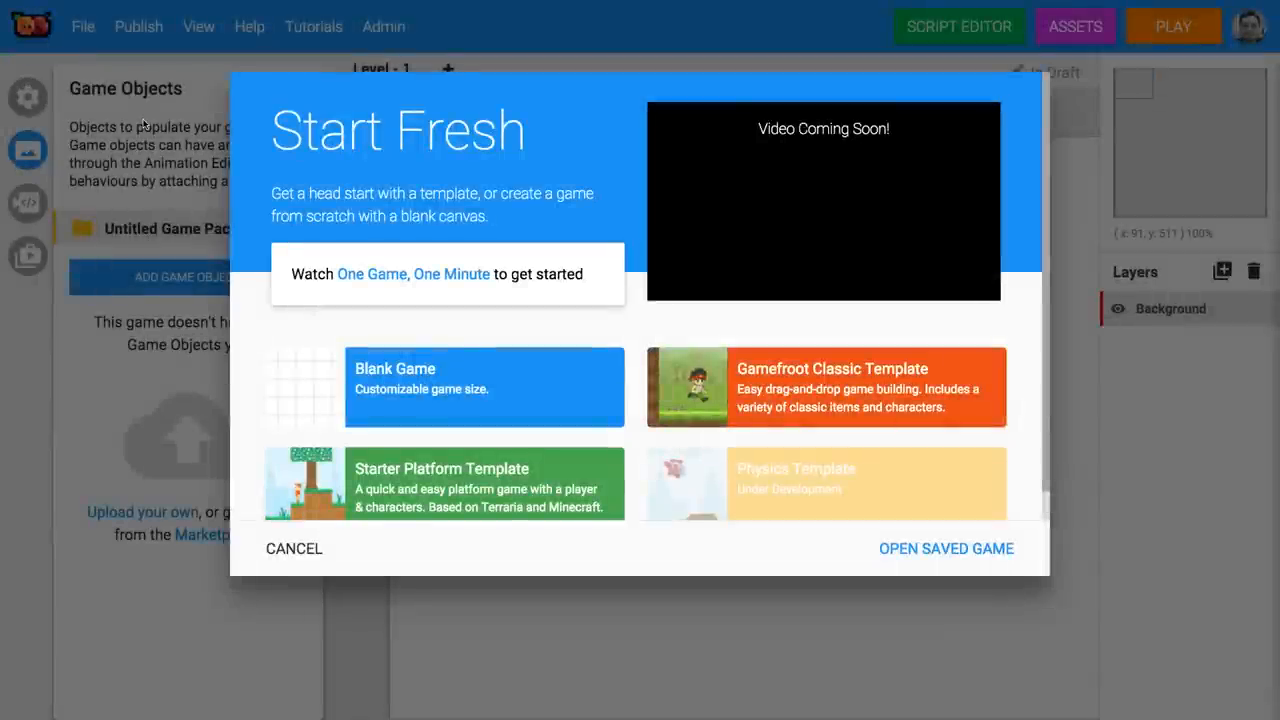
mouse_move(732, 310)
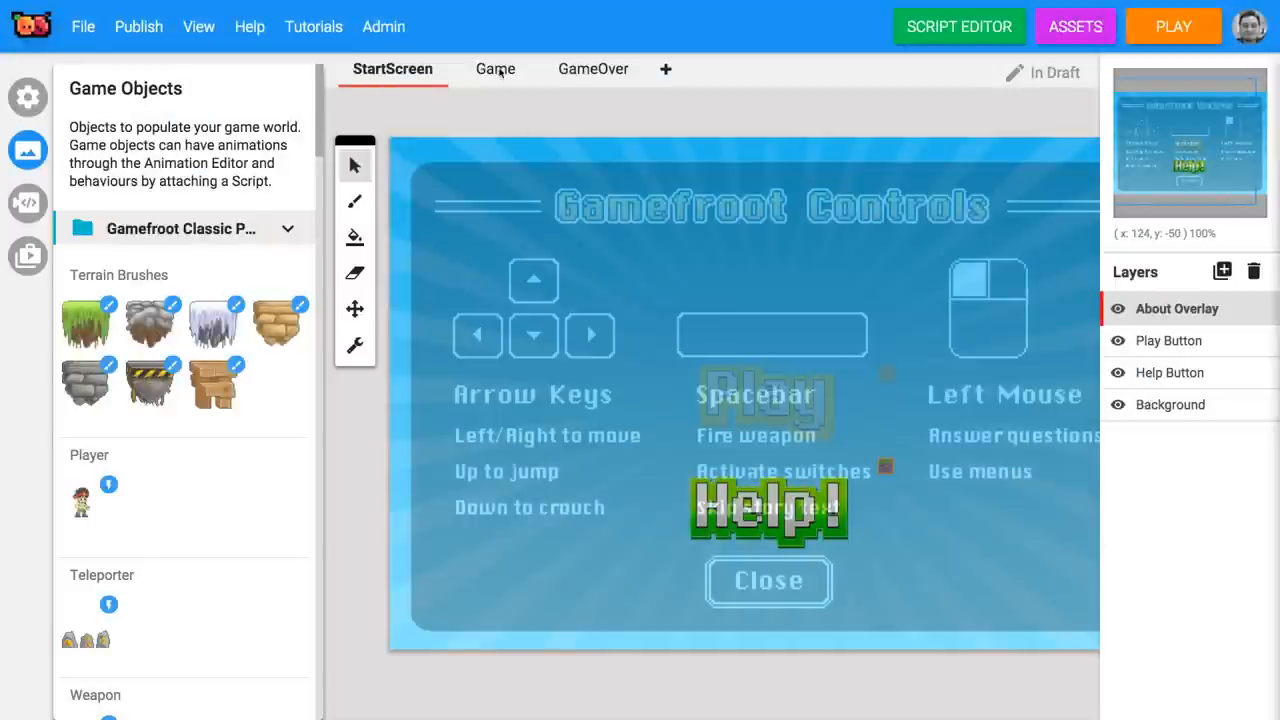
Switch from the Game level to the GameOver Replay screen and back to the Game level.
click(492, 68)
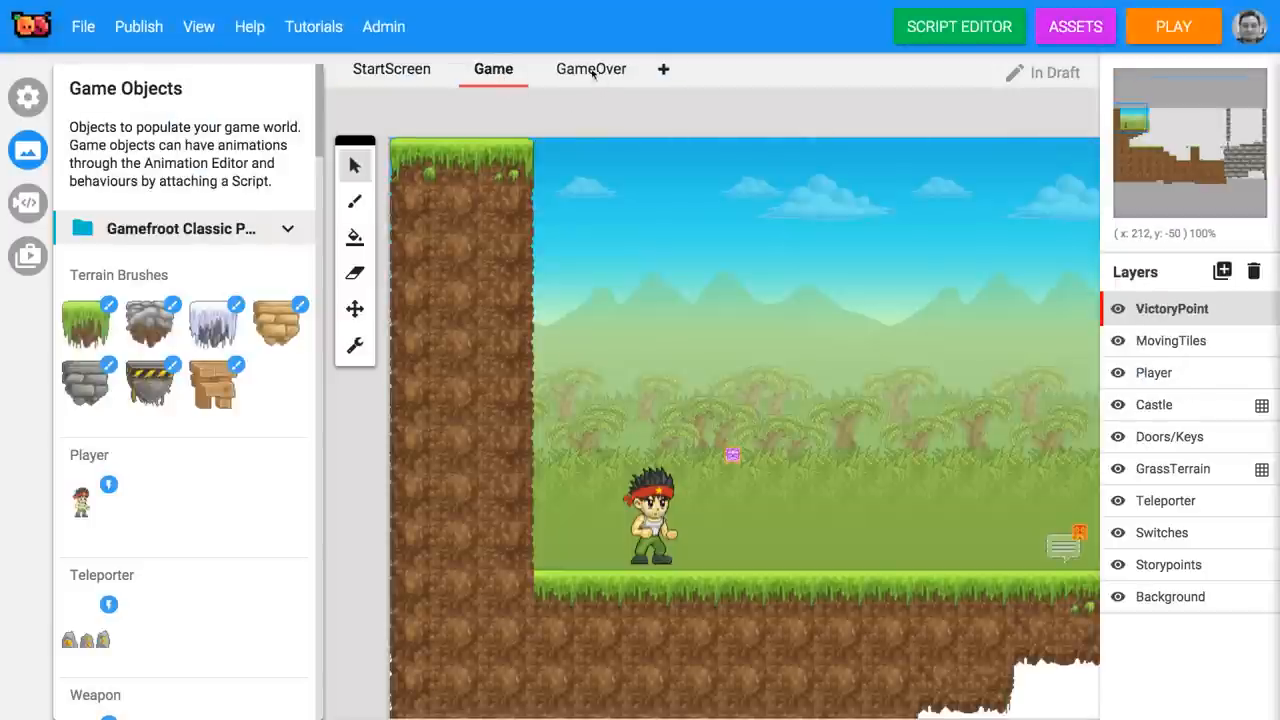
click(592, 68)
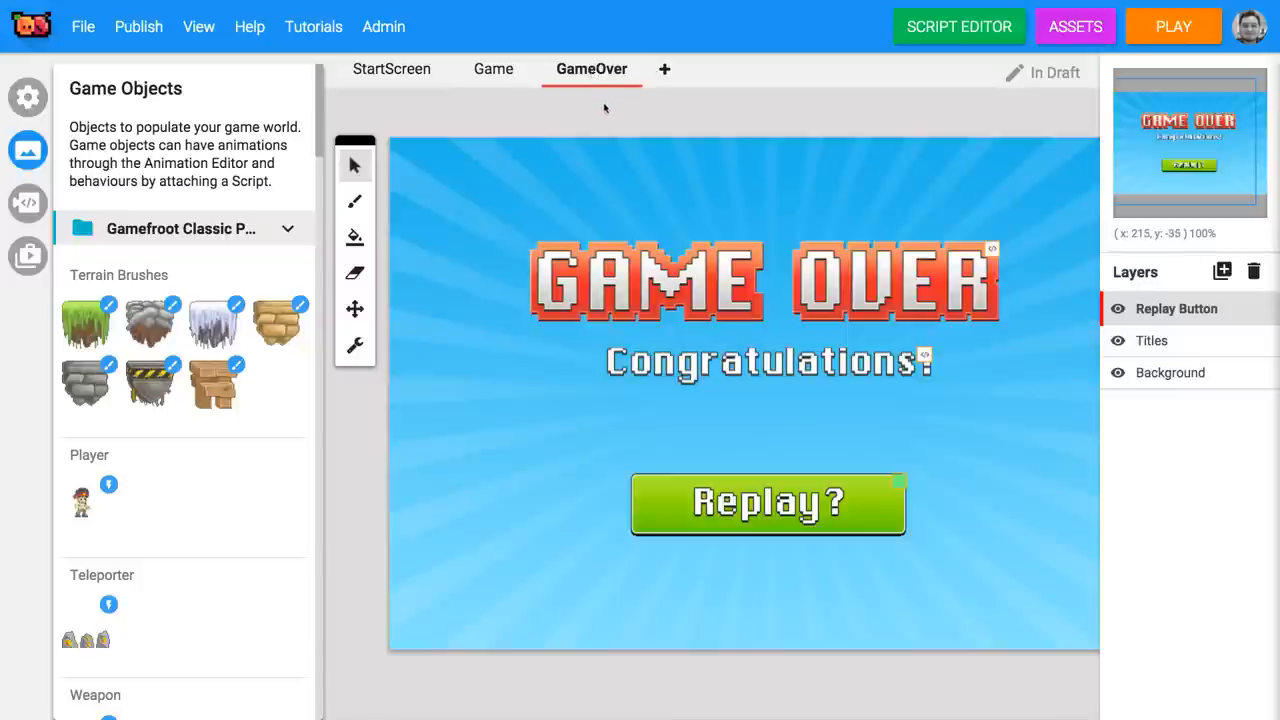
click(492, 68)
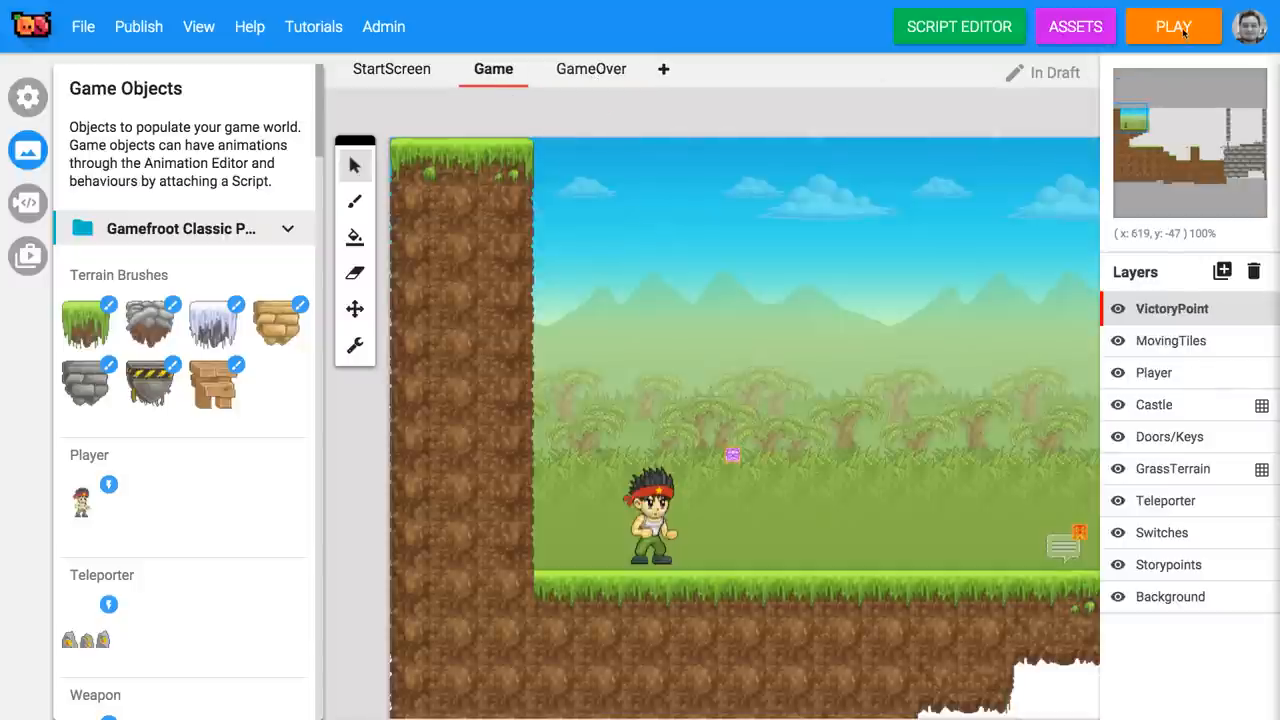
Run the template game from the title screen's Play button through to Game Over.
click(1172, 26)
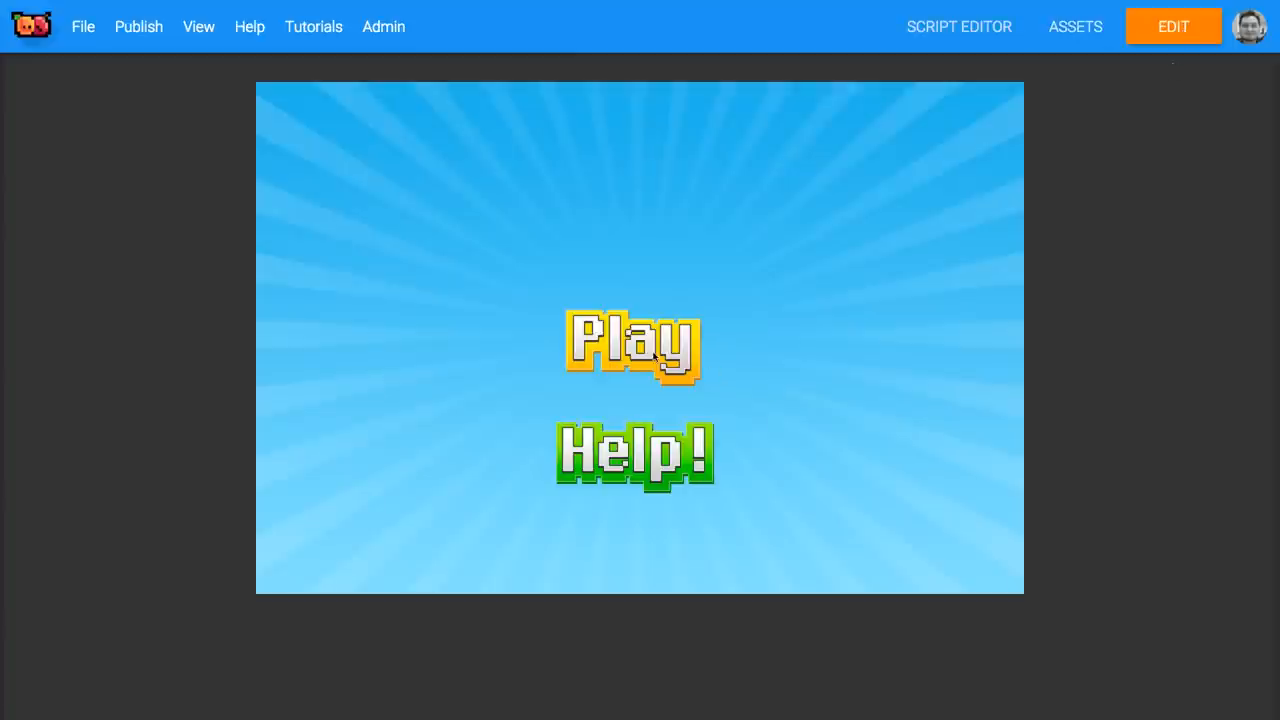
click(636, 344)
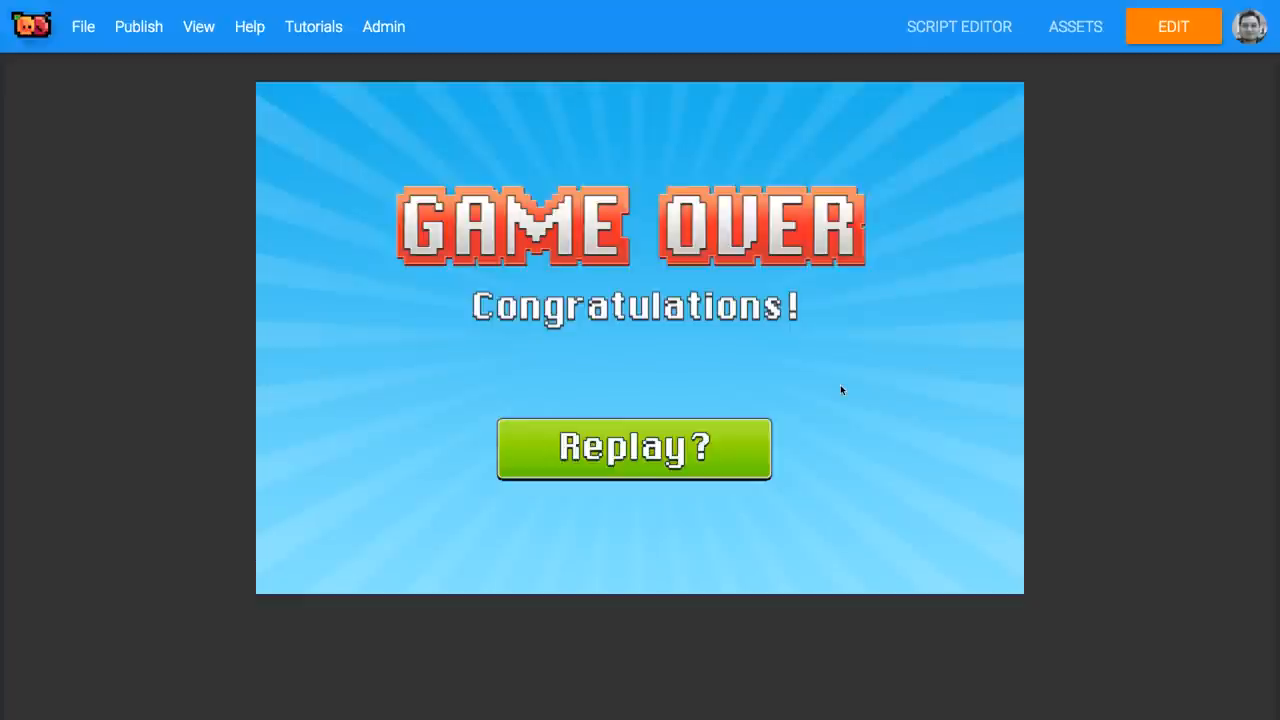
Exit play mode and reopen the Game level on its Castle layer.
click(1172, 26)
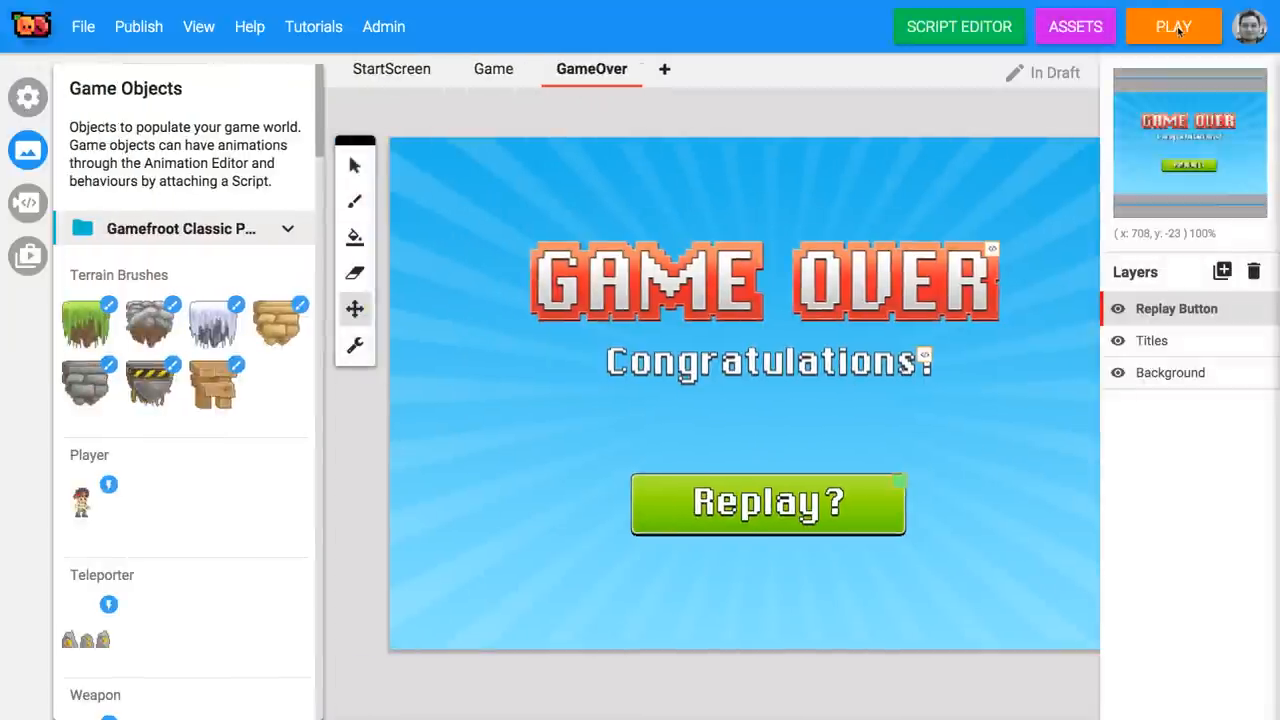
click(492, 68)
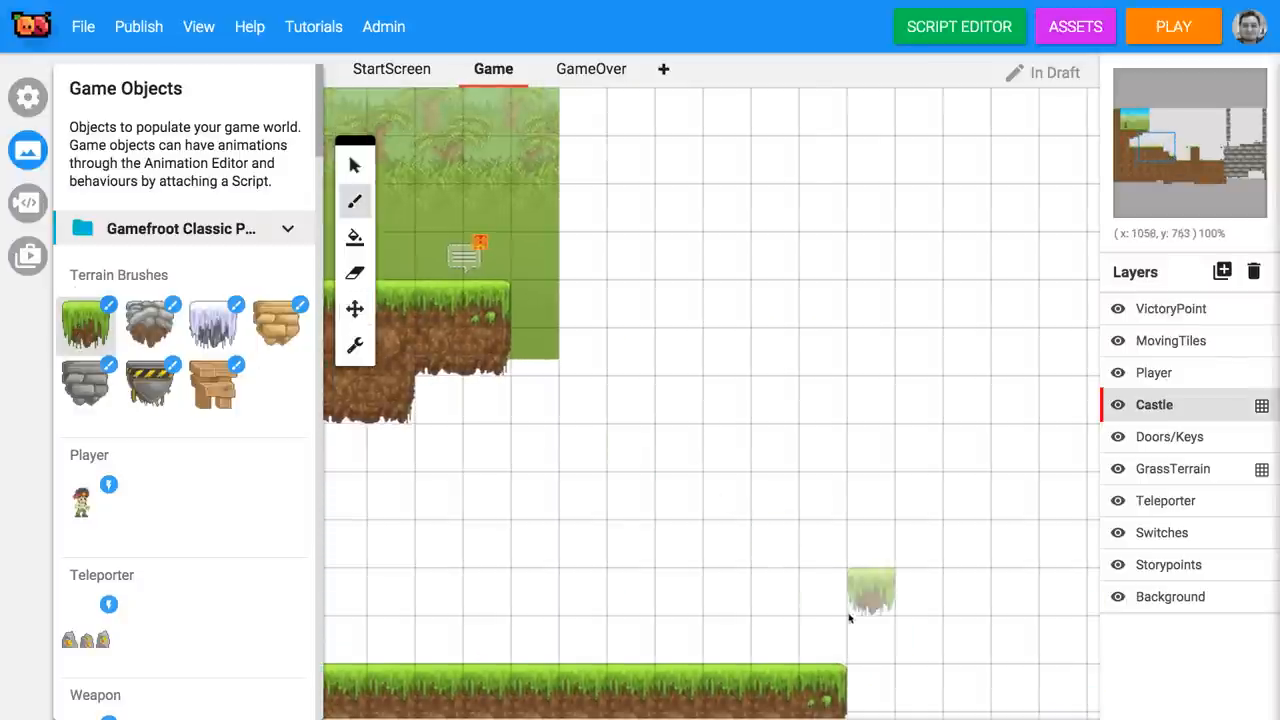
Paint a stepped grass-topped dirt hill into the empty stretch of the level.
click(800, 560)
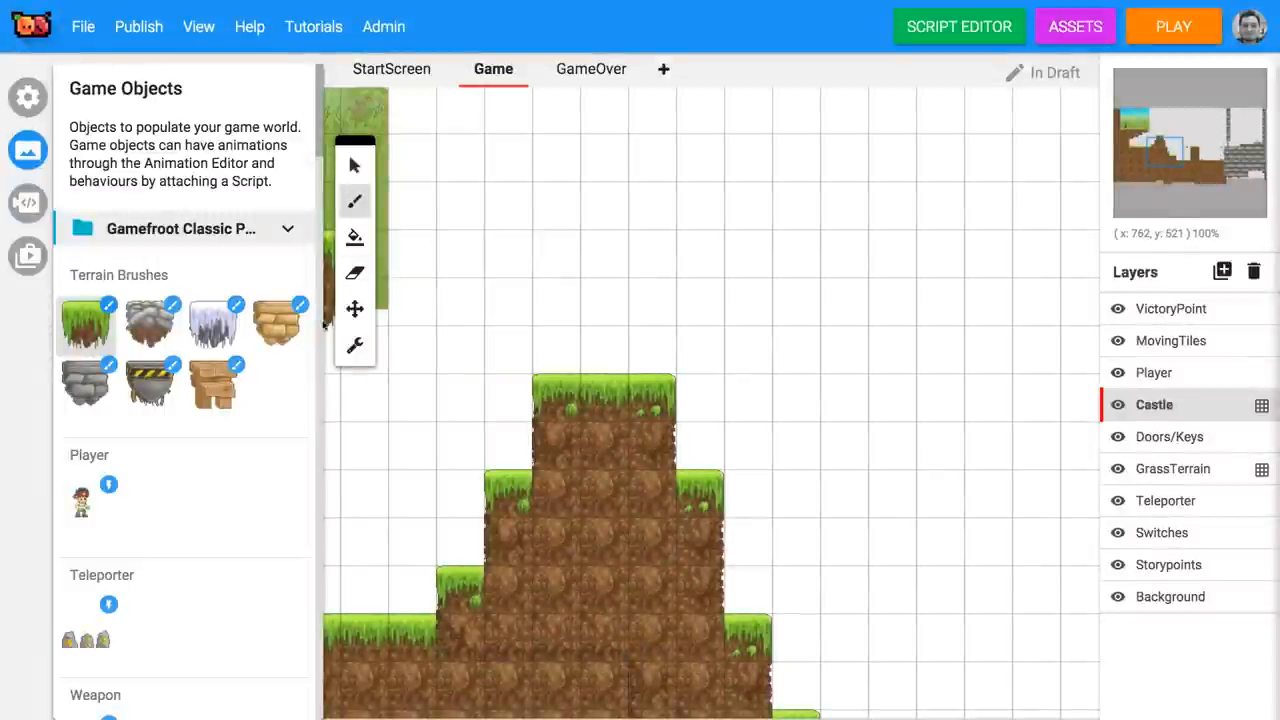
Paint a floating wooden plank platform above the player's starting ground.
scroll(down, 3)
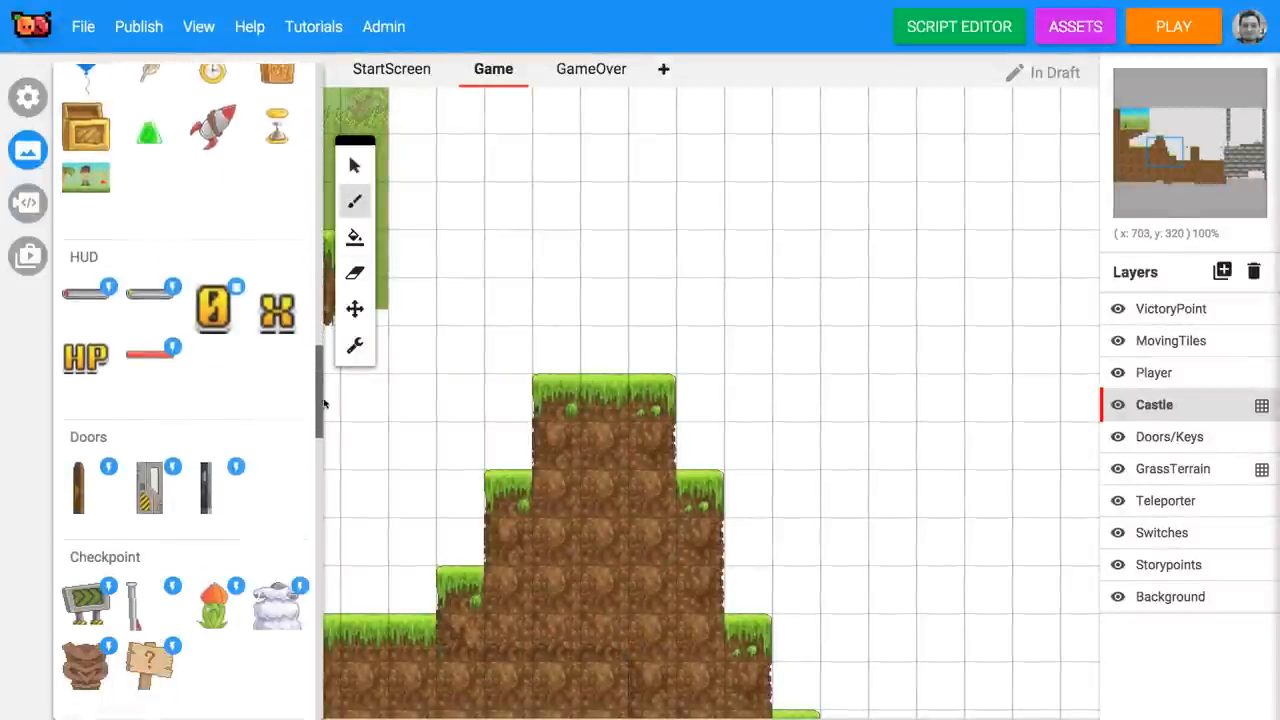
scroll(down, 3)
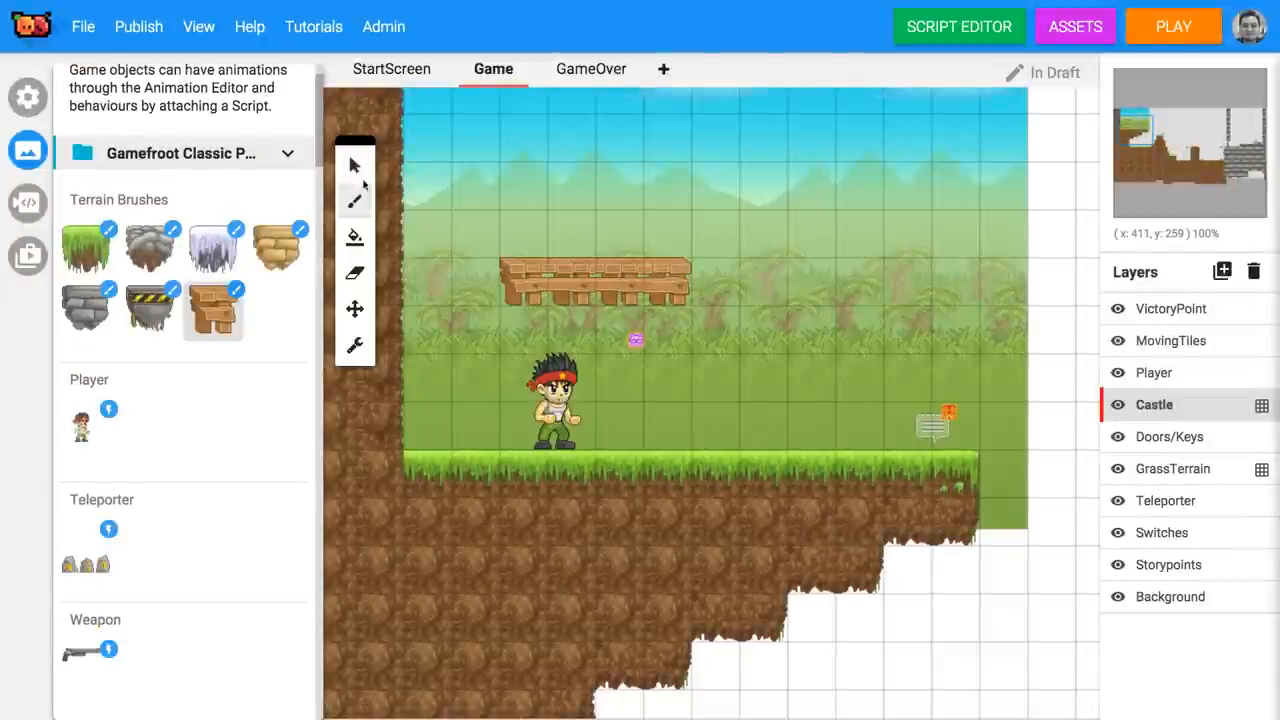
click(354, 164)
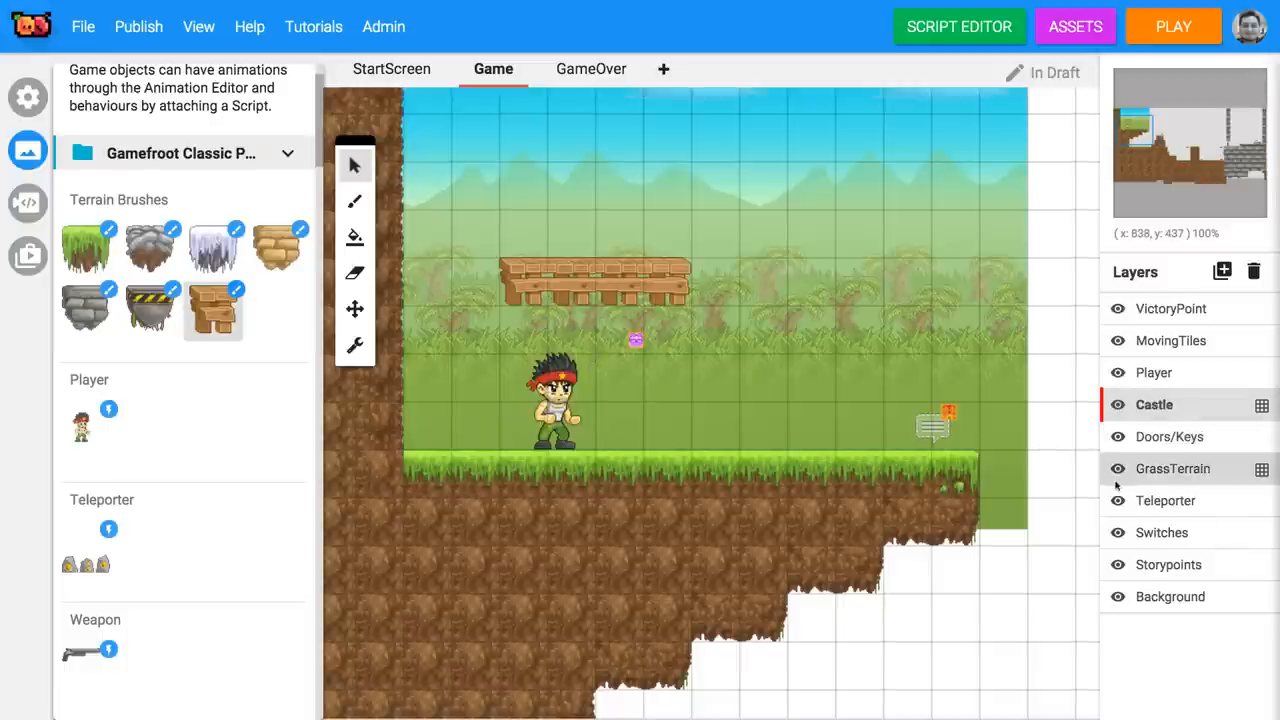
Move the player onto the wooden platform and place a Storypoint sign on the hilltop.
click(1116, 468)
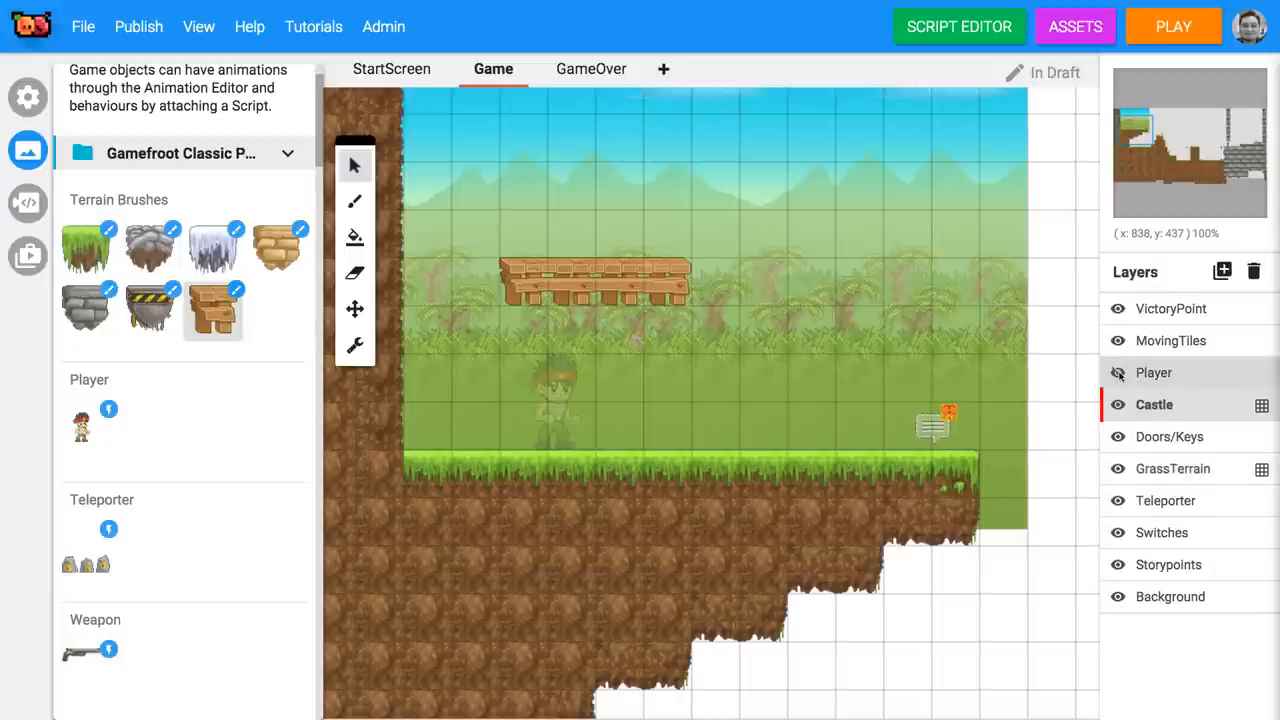
click(1116, 372)
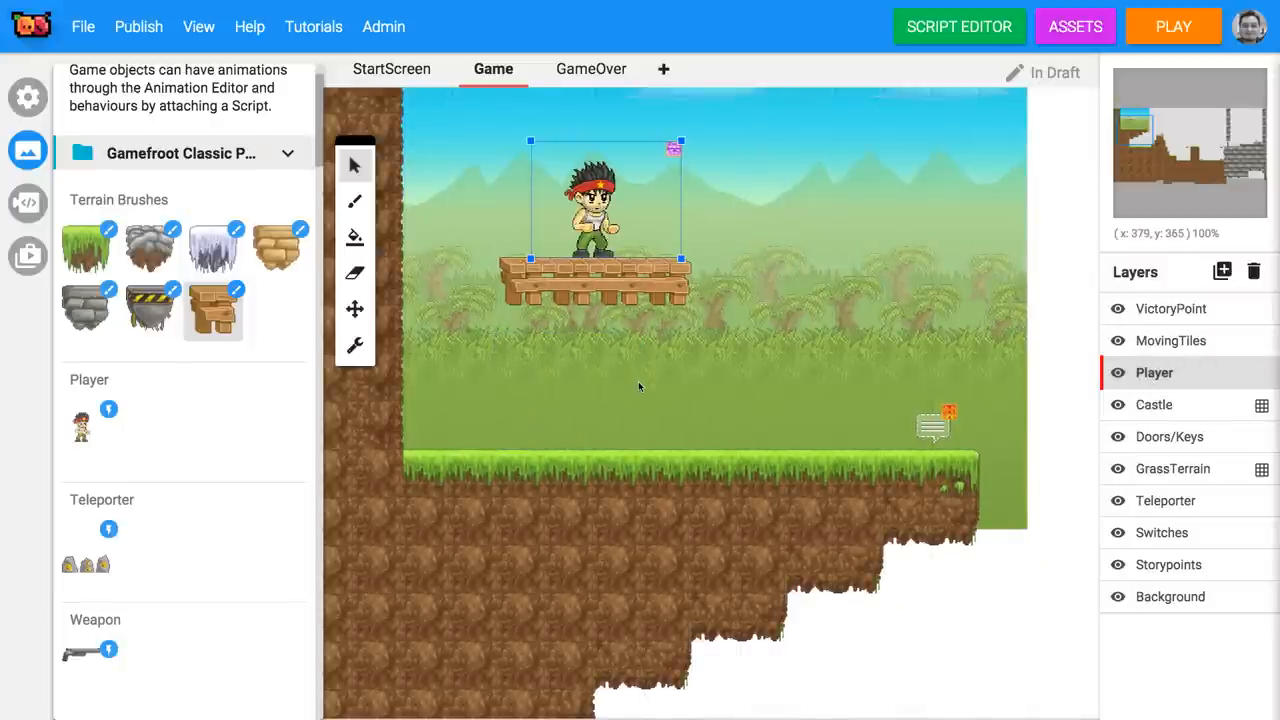
click(1172, 26)
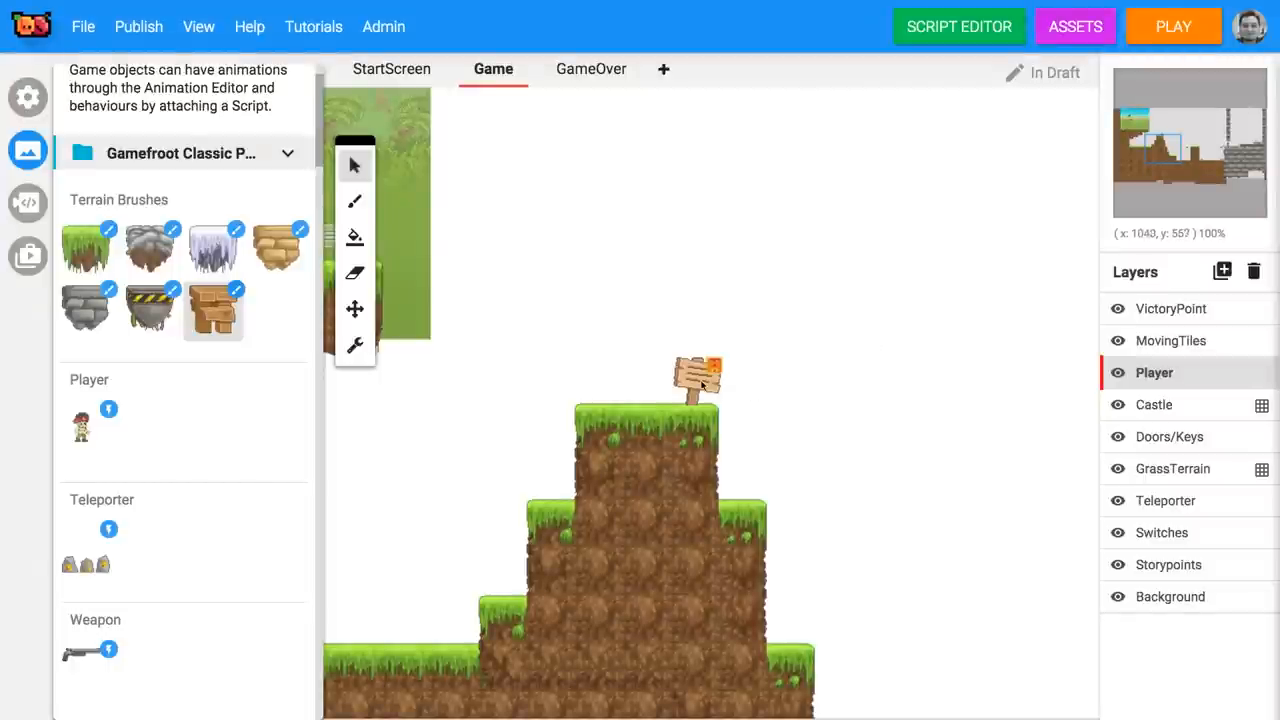
Give the hilltop sign the message 'Watch out! It's a steep drop.' in yellow text.
right_click(696, 380)
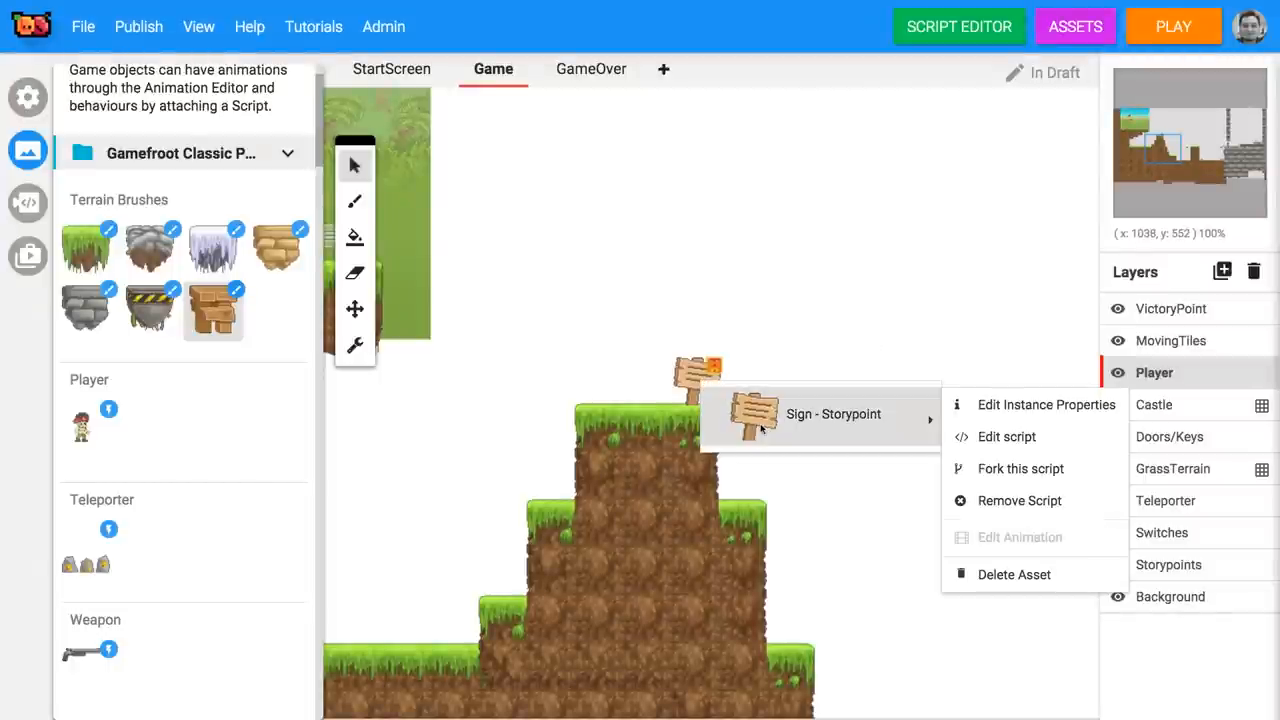
mouse_move(1046, 404)
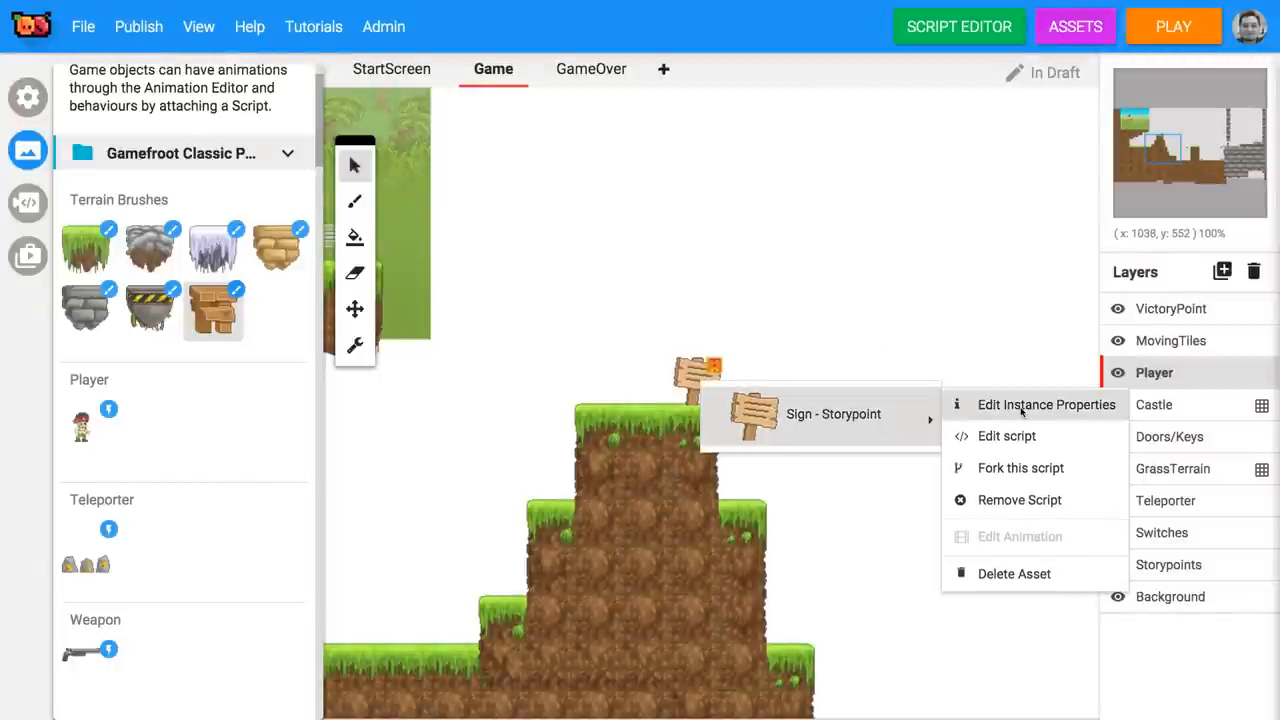
click(1046, 404)
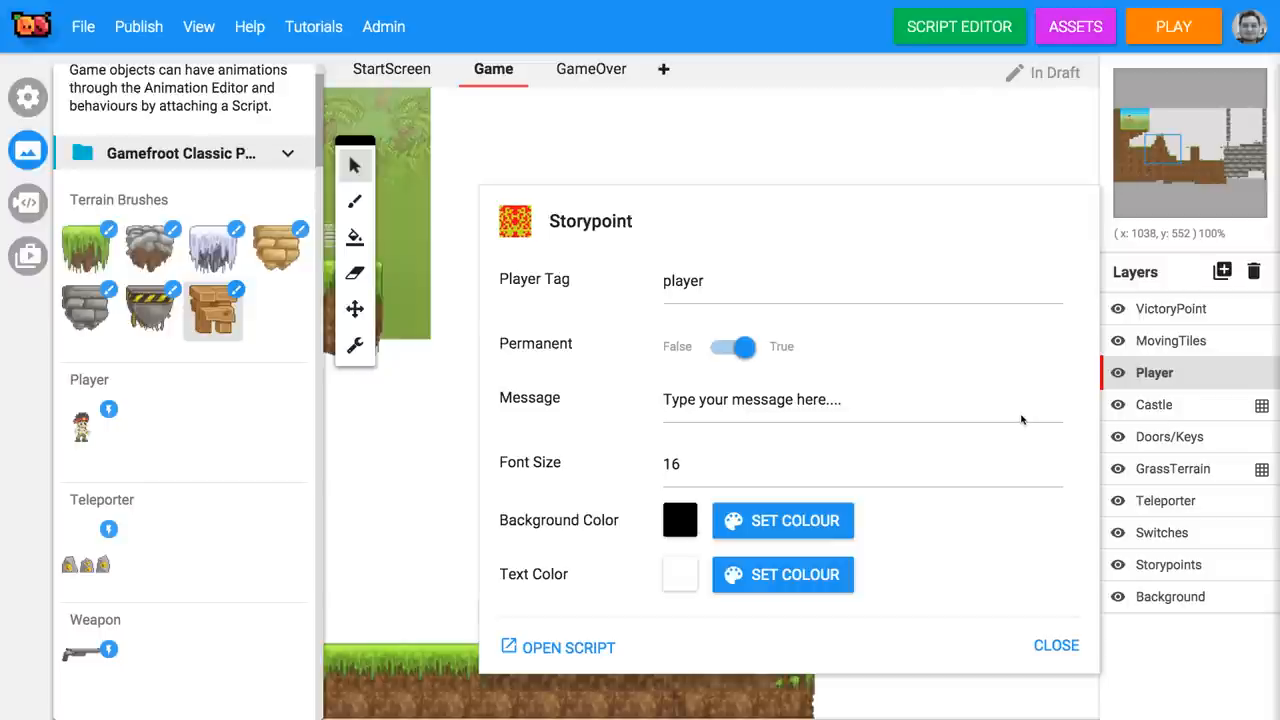
mouse_move(658, 408)
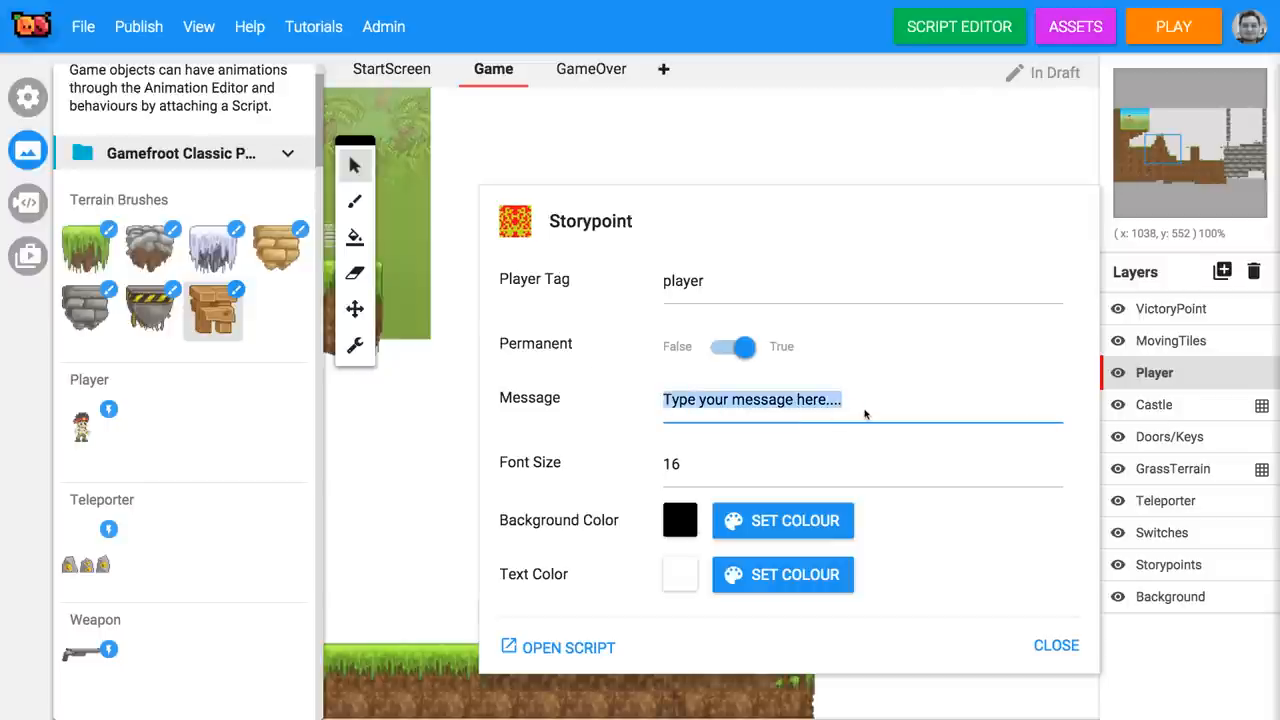
text(Watch out! It's a steep f)
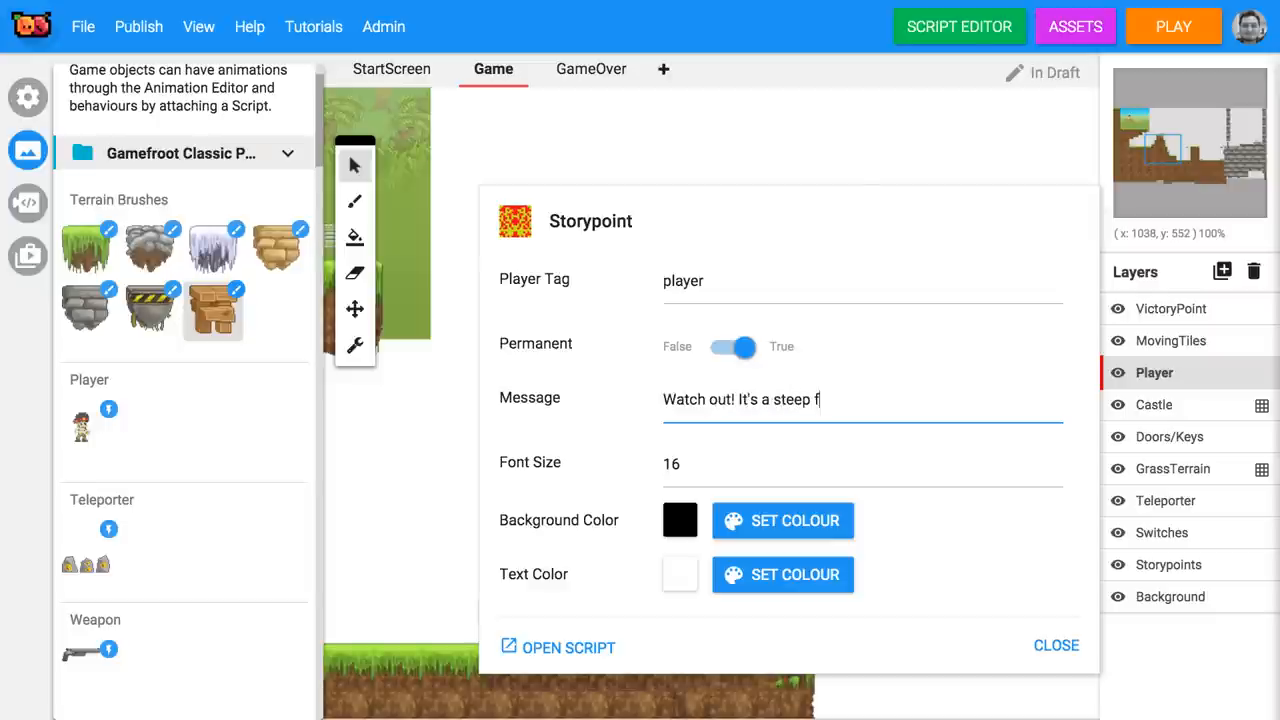
text(rop.)
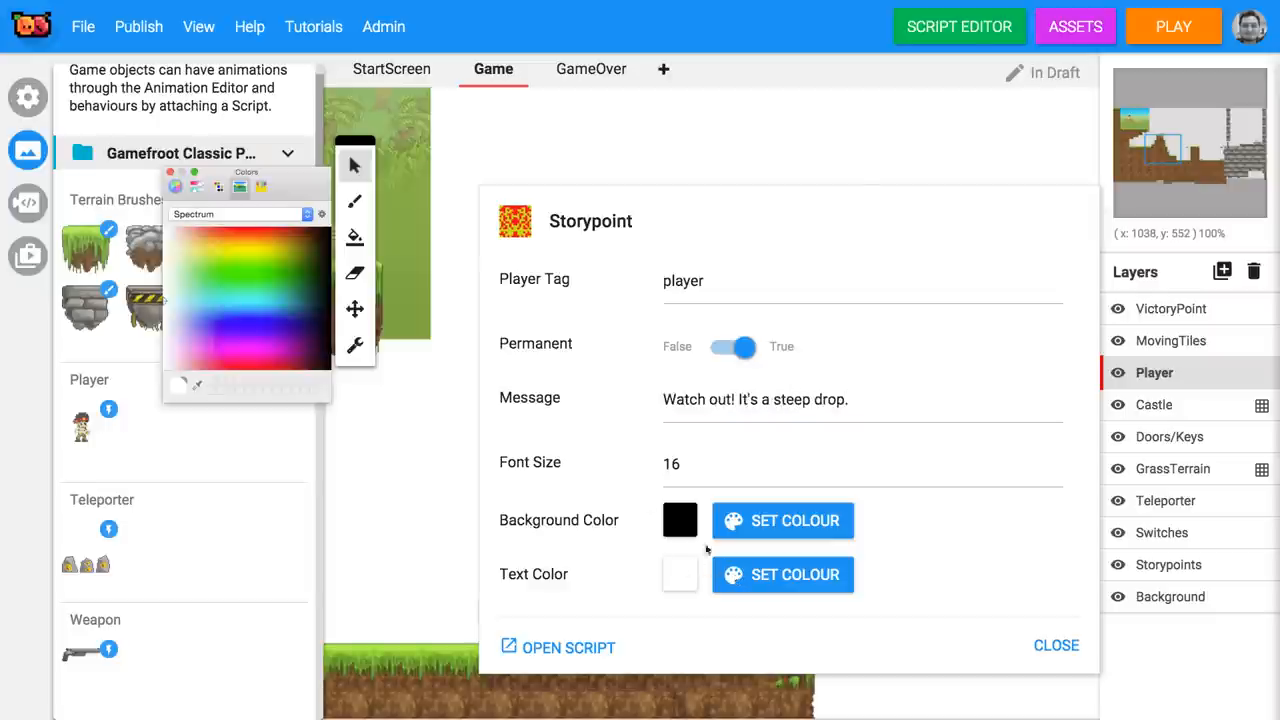
mouse_move(250, 252)
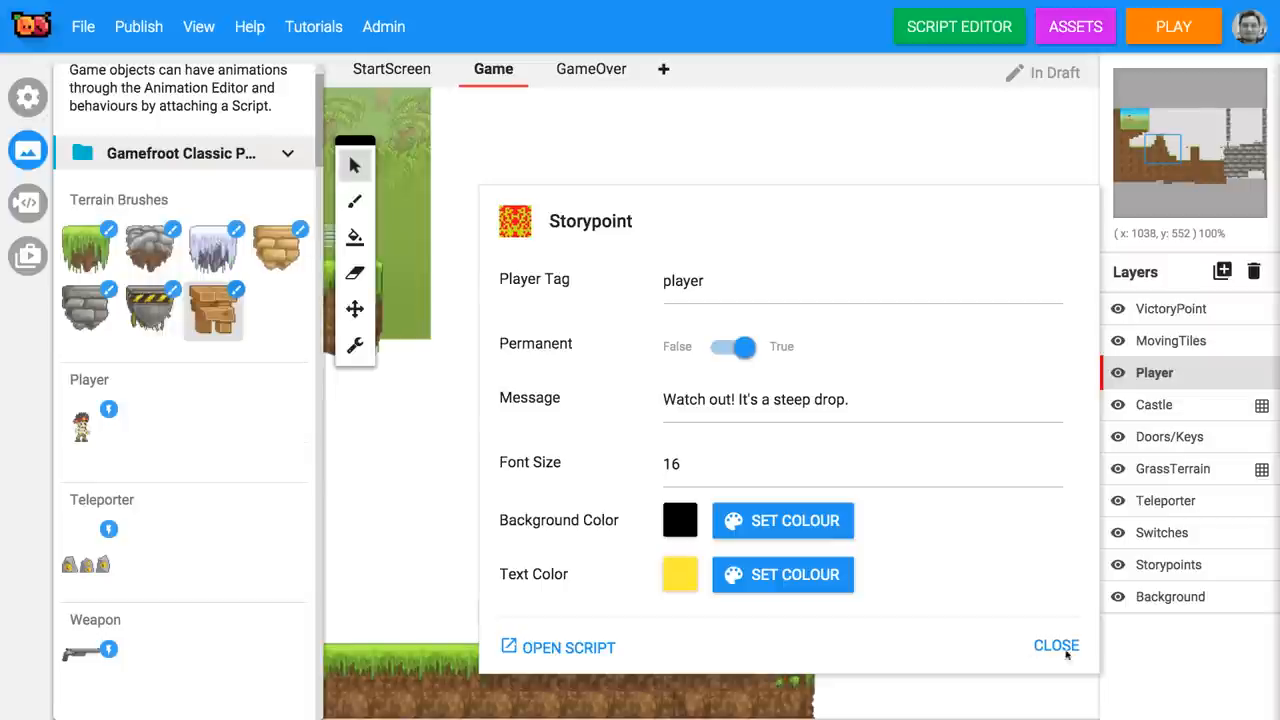
Play-test the level to confirm the sign's message, then return to editing.
click(1172, 26)
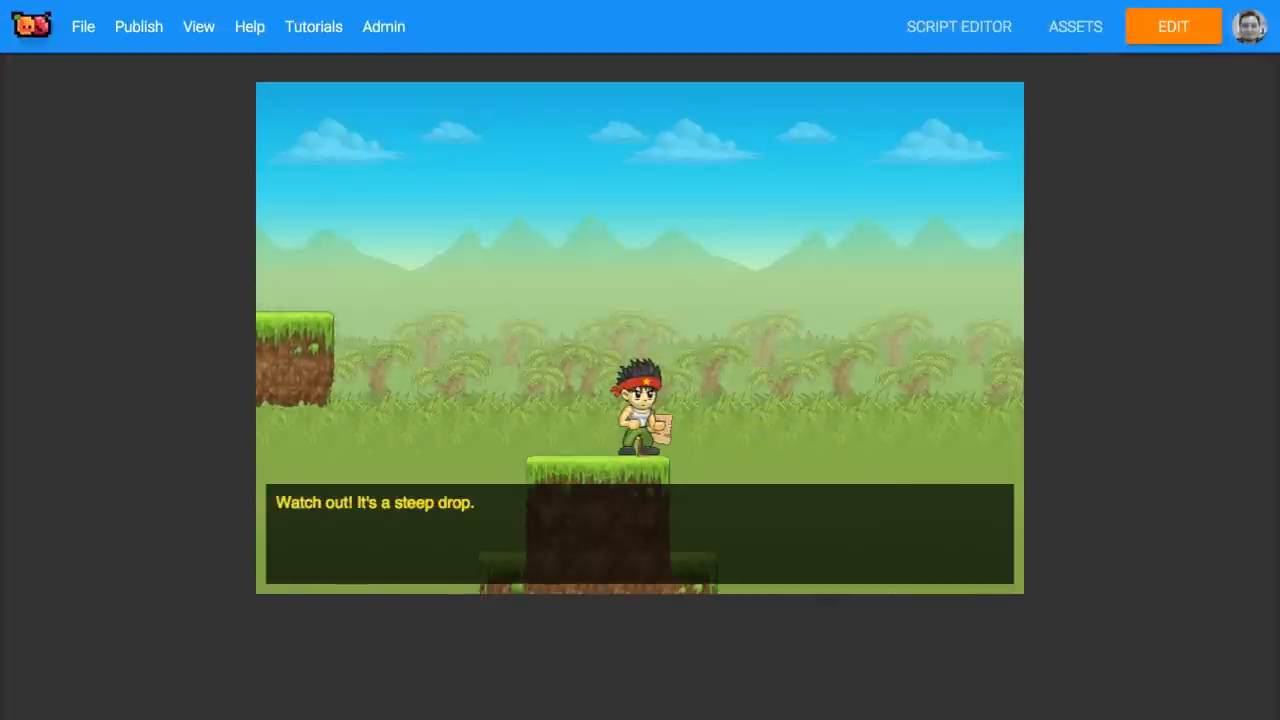
click(1172, 26)
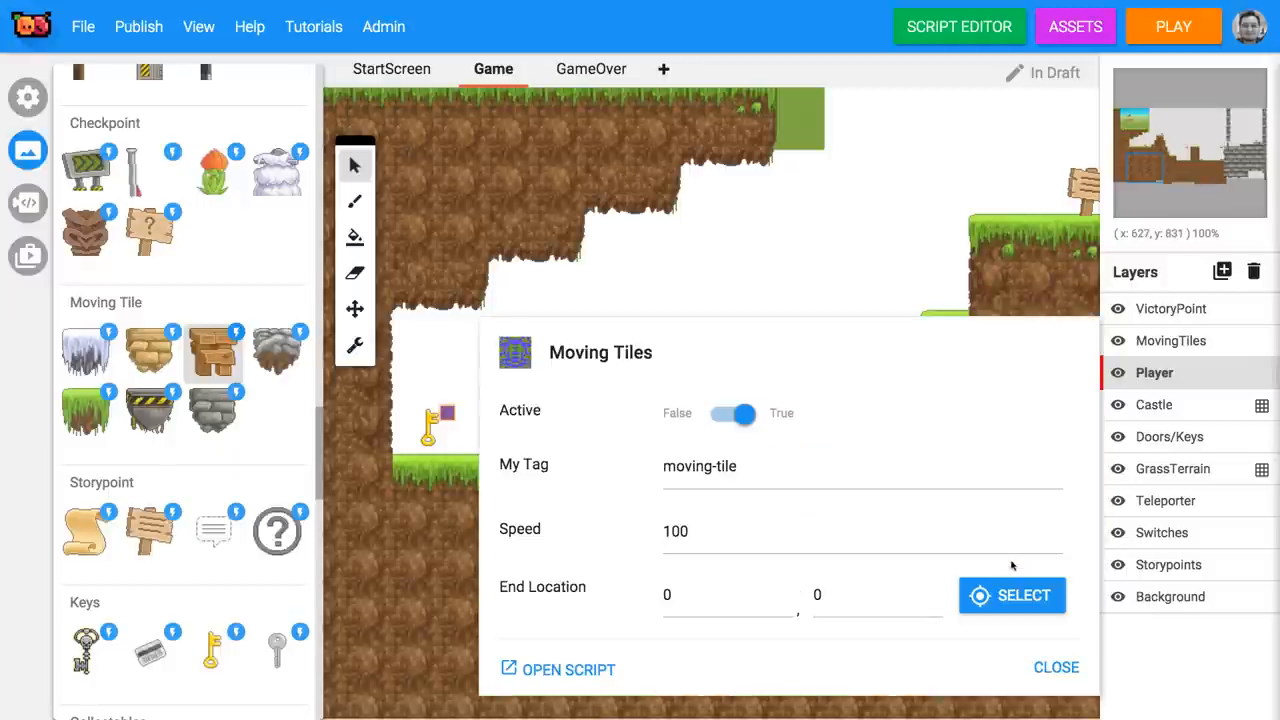
Set the moving platform's end location in the level and play-test it.
click(1012, 596)
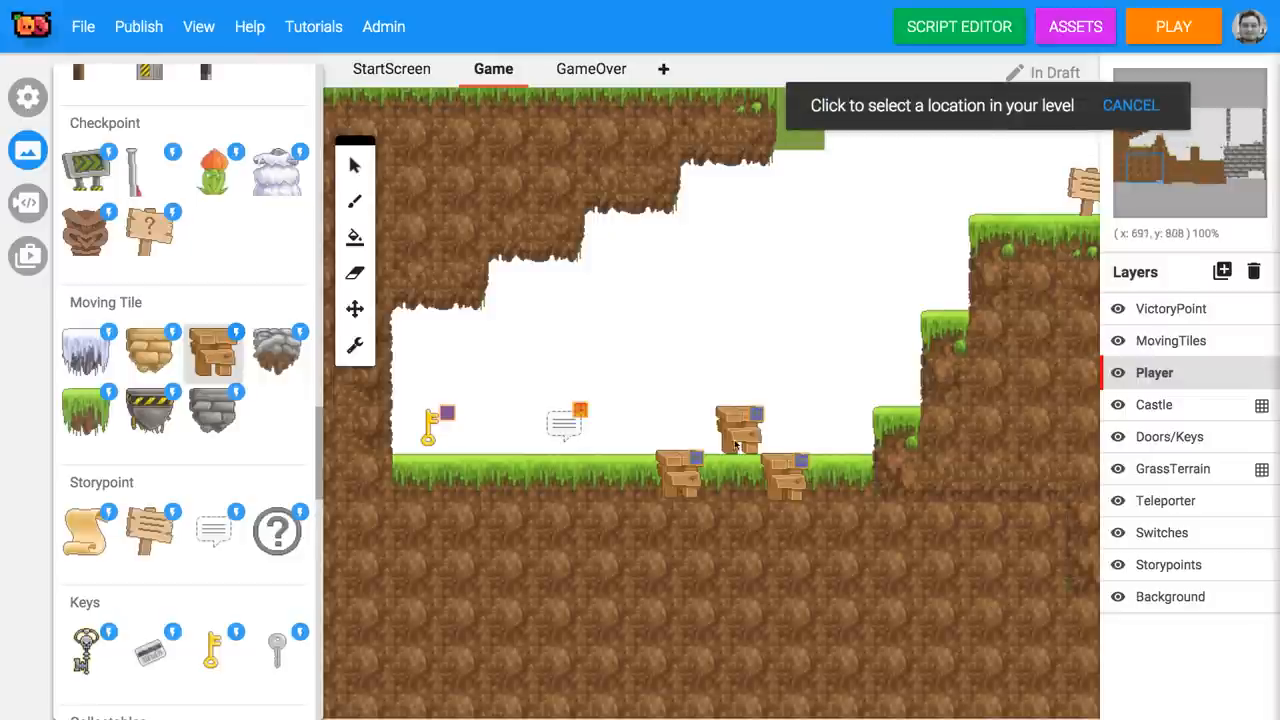
click(792, 500)
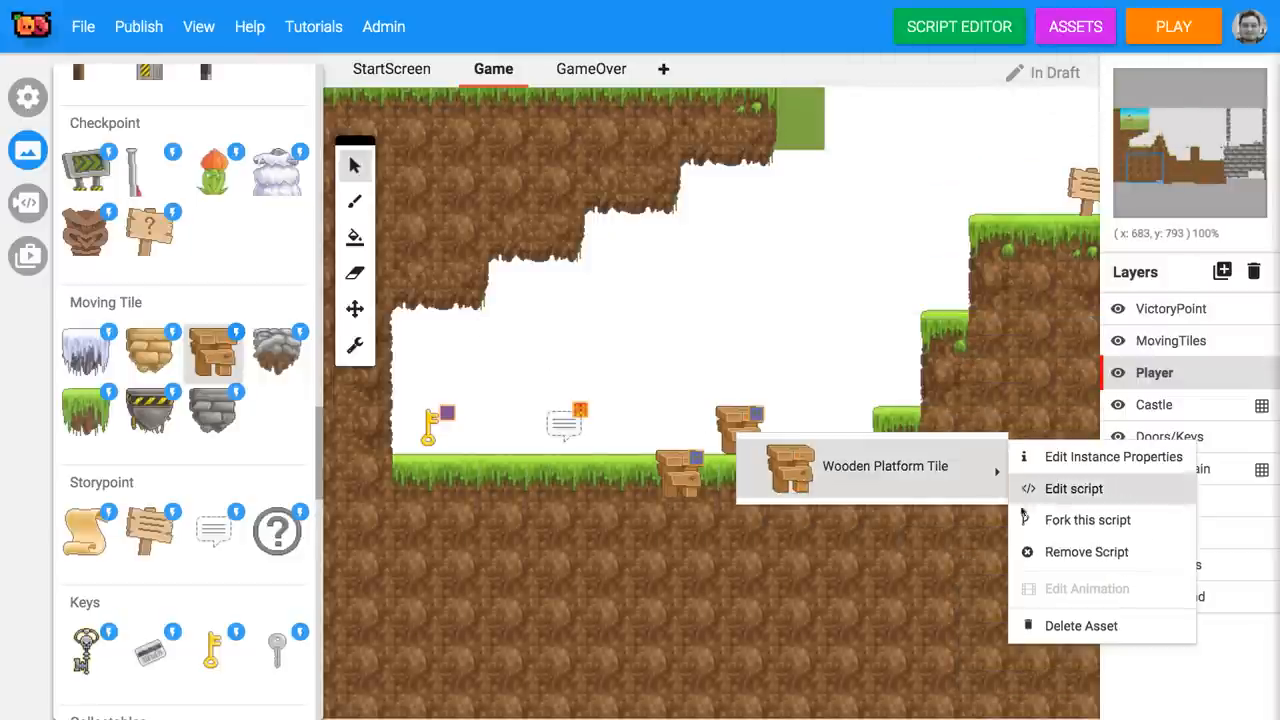
click(1172, 26)
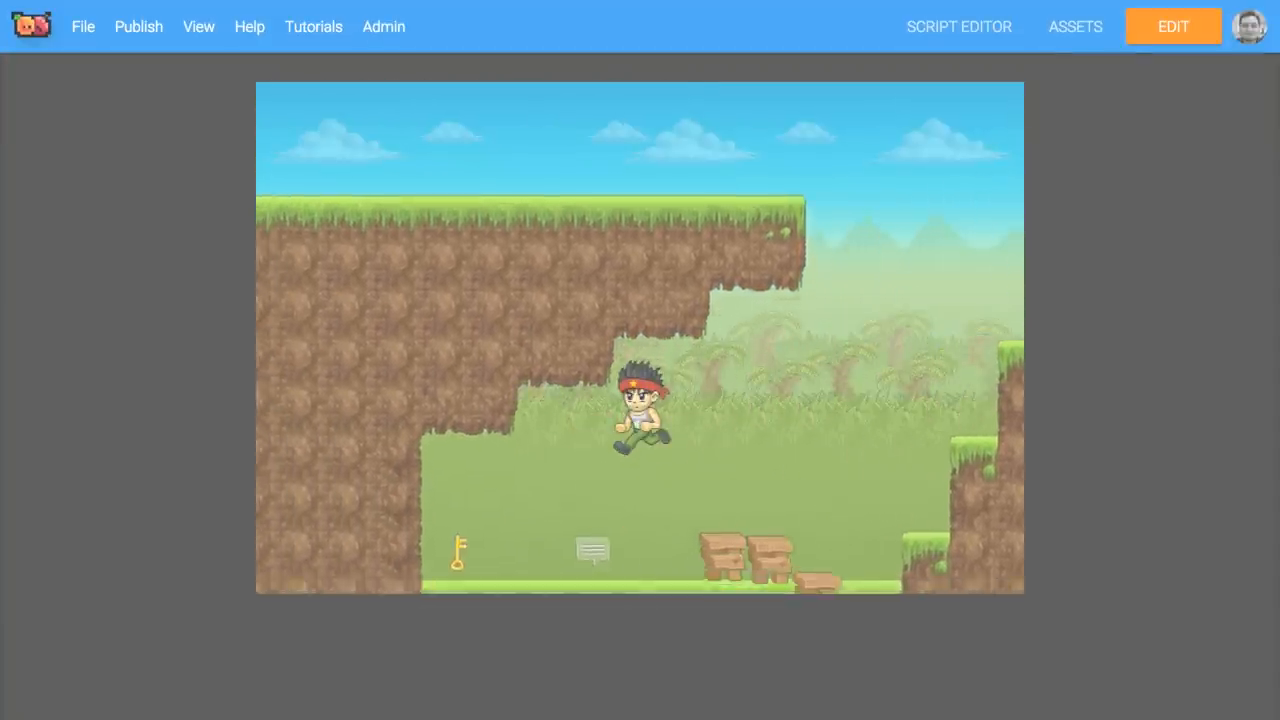
Place Instant Death spike tiles in the low dip below the slope and play-test.
click(1172, 26)
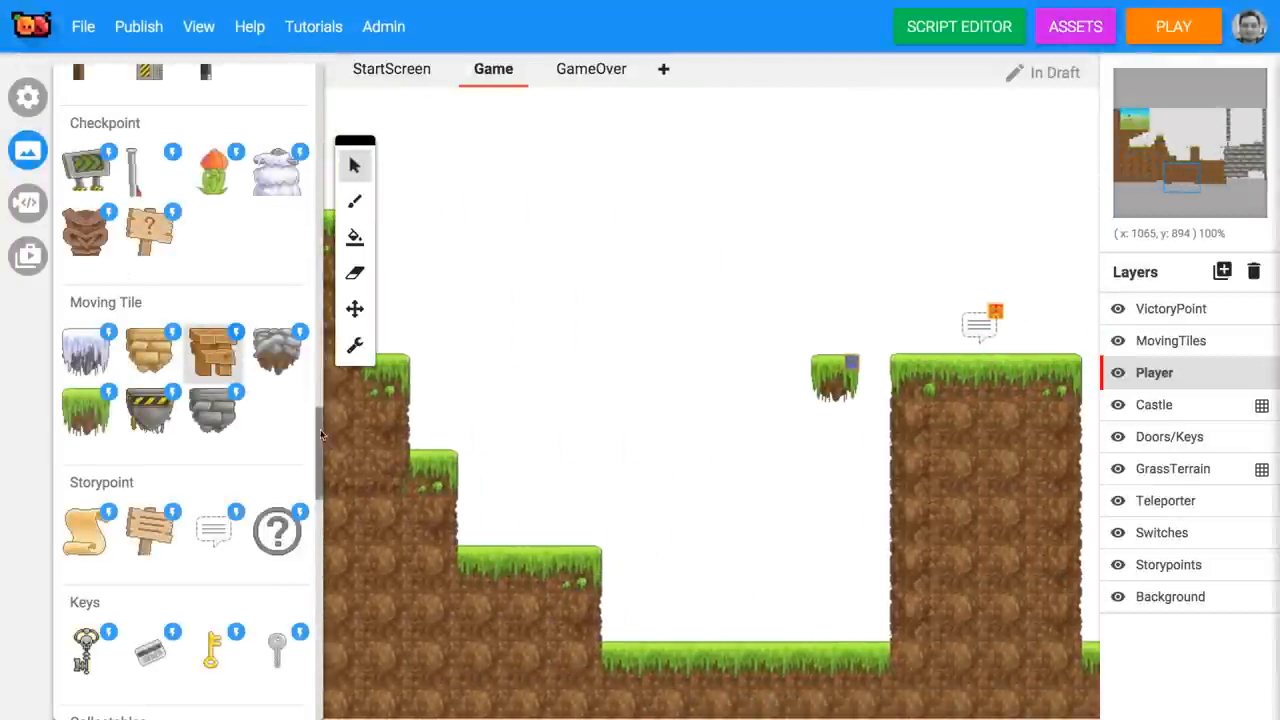
scroll(down, 3)
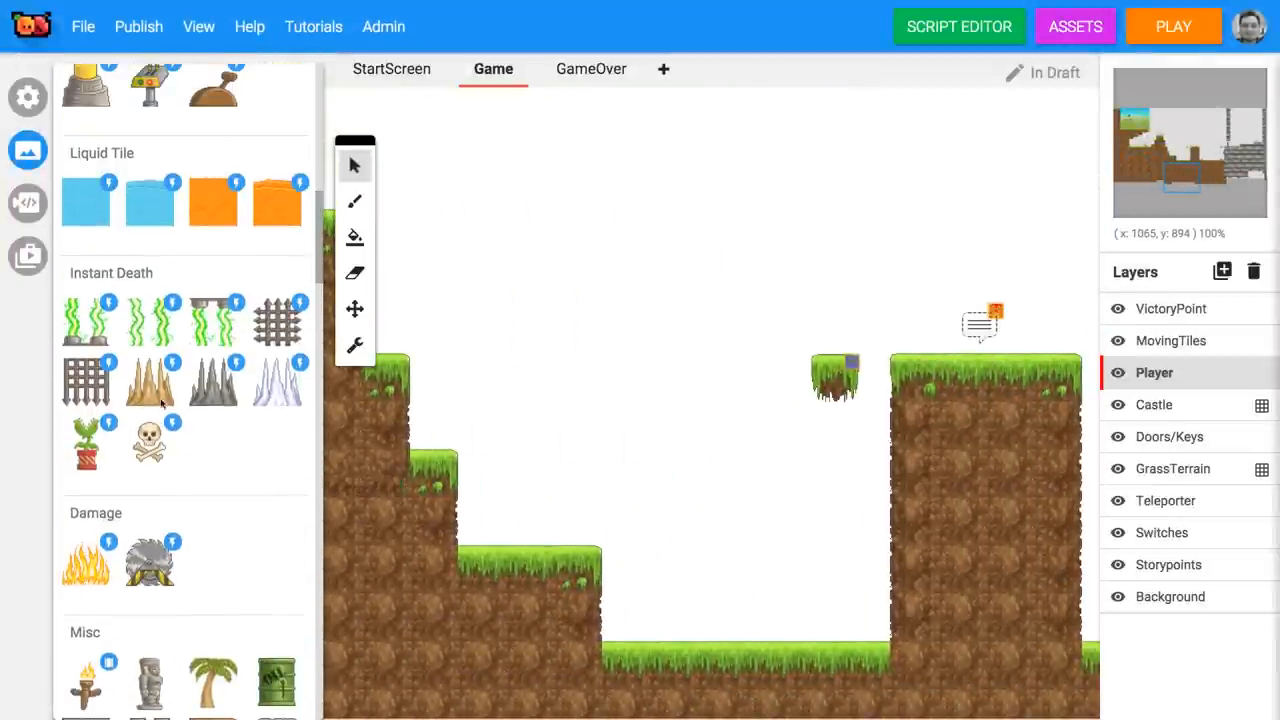
click(354, 200)
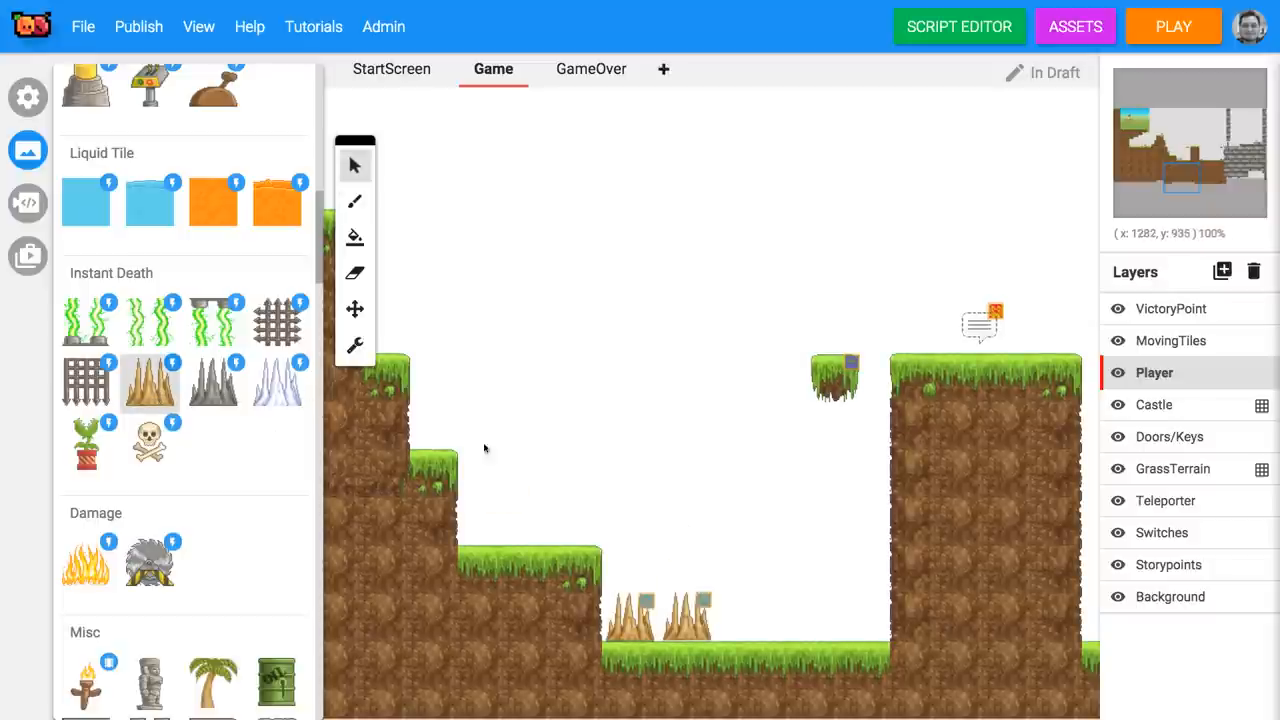
click(1172, 26)
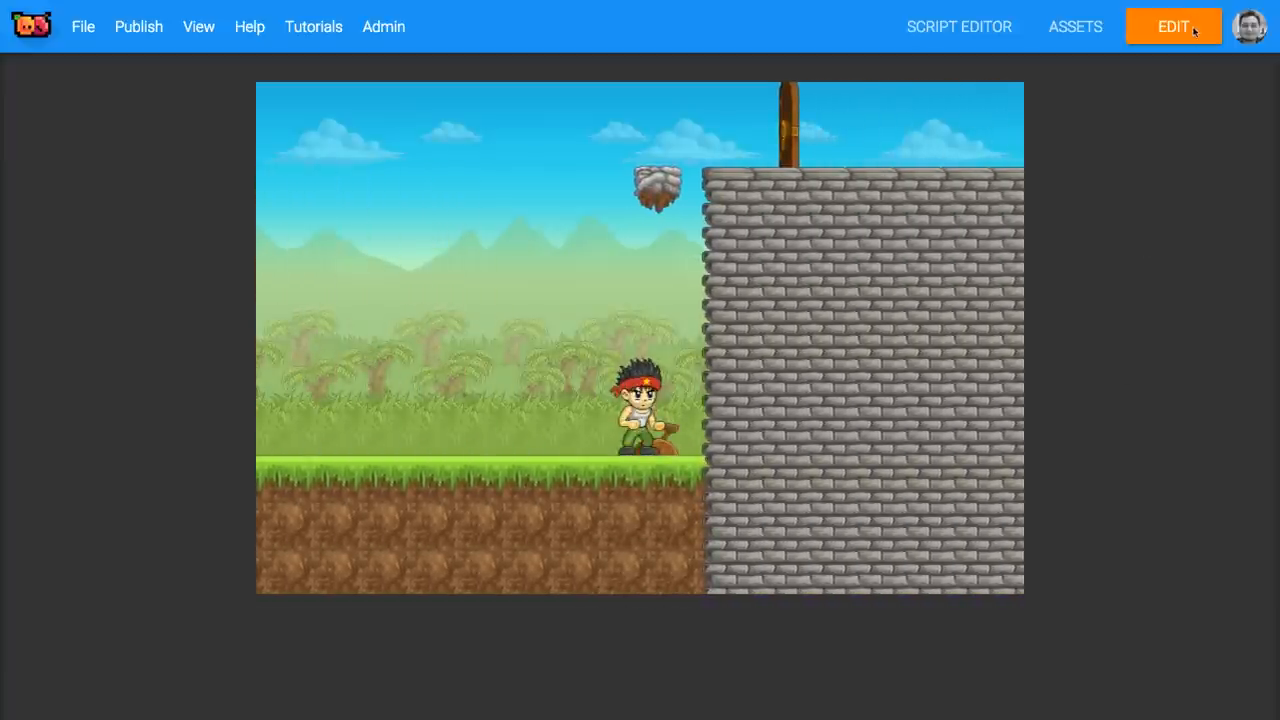
Set the switch's Moving Tile Tag and the moving tiles' My Tag to 'mover 1' and play-test.
click(1172, 26)
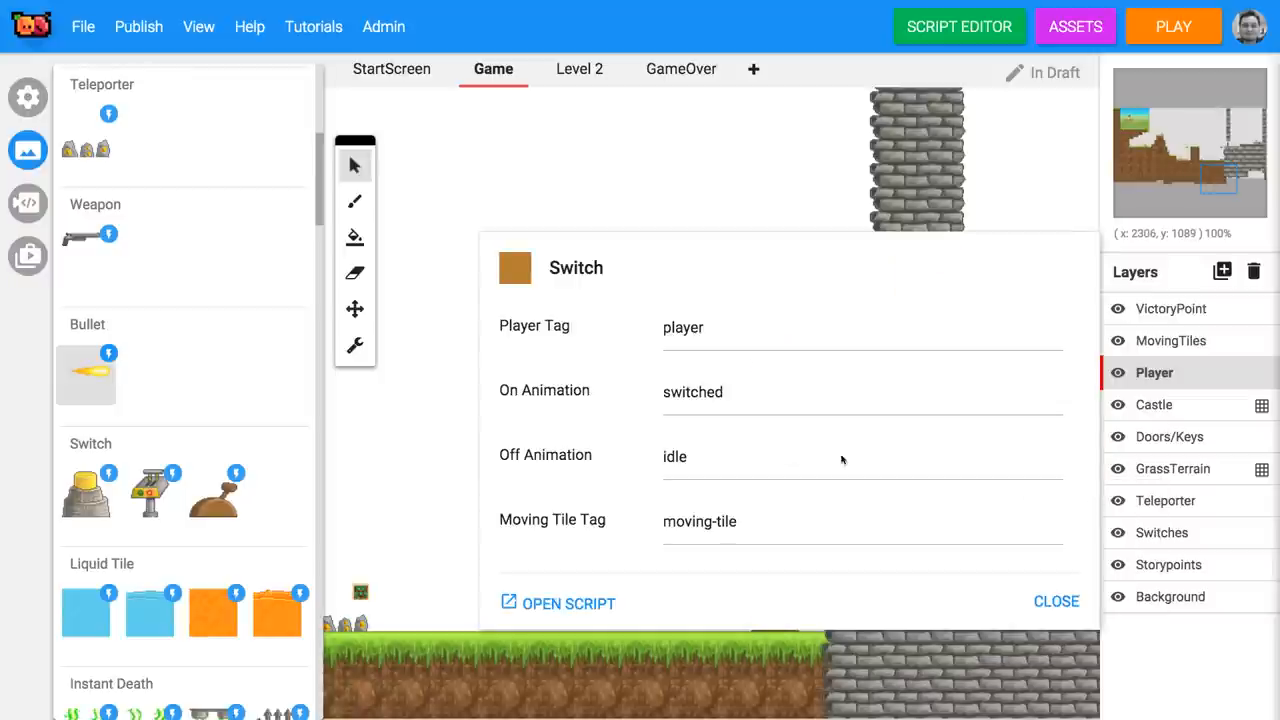
click(740, 520)
text(mover 1)
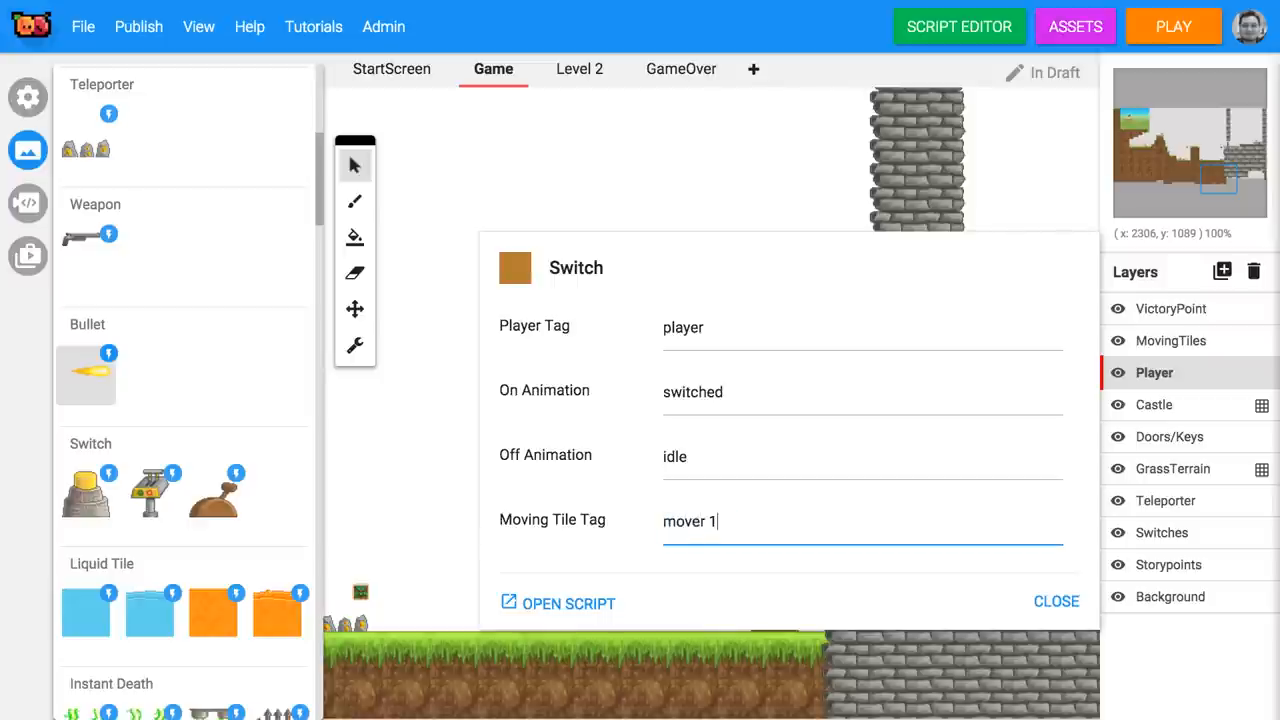
click(1056, 600)
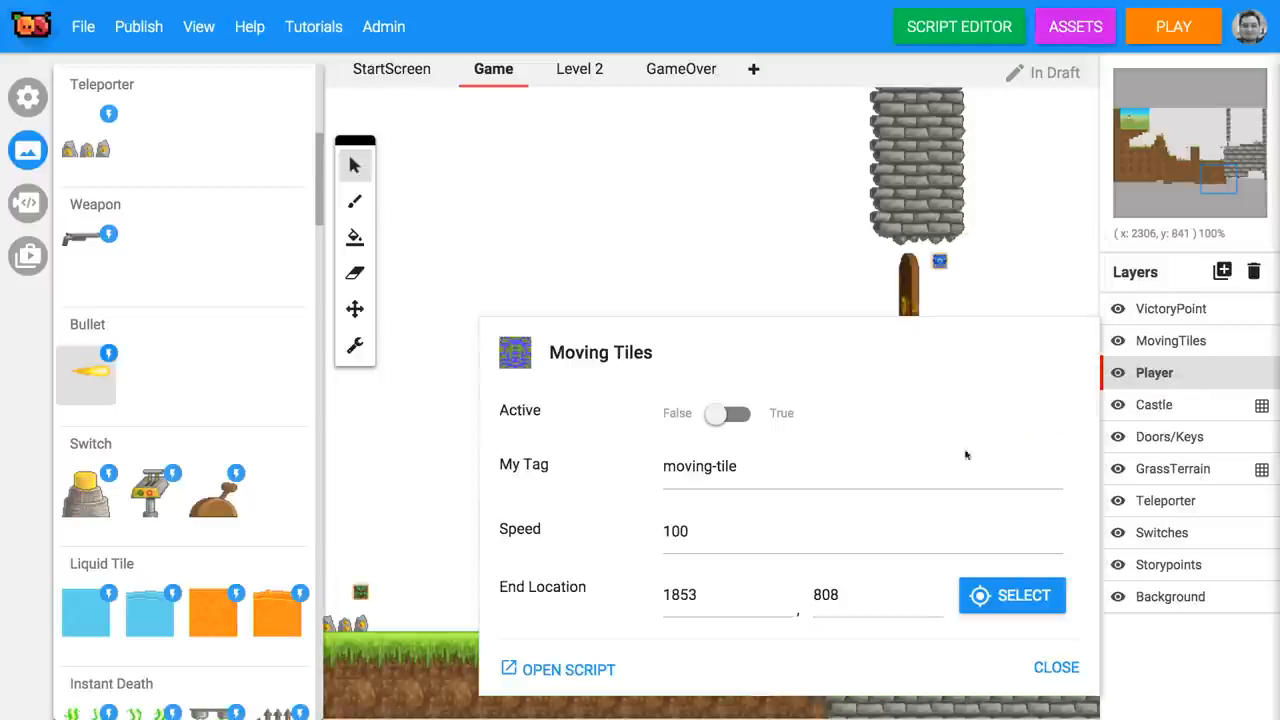
text(mover 1)
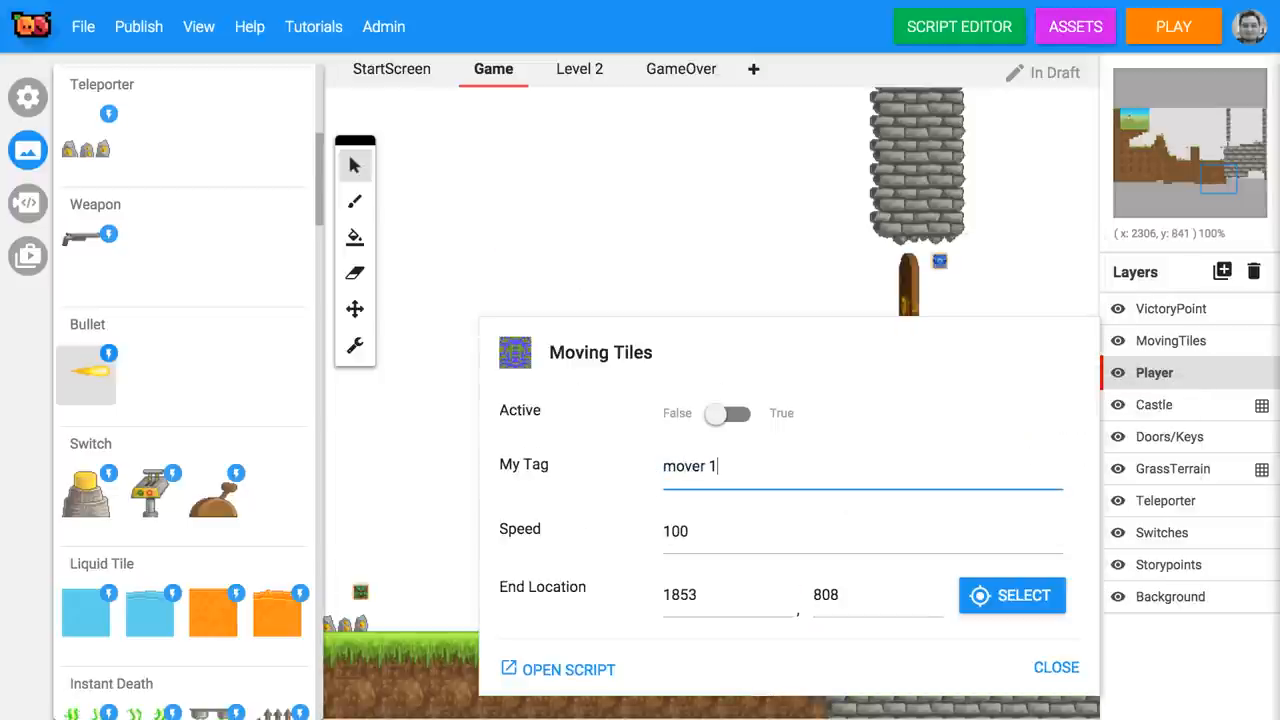
click(1172, 26)
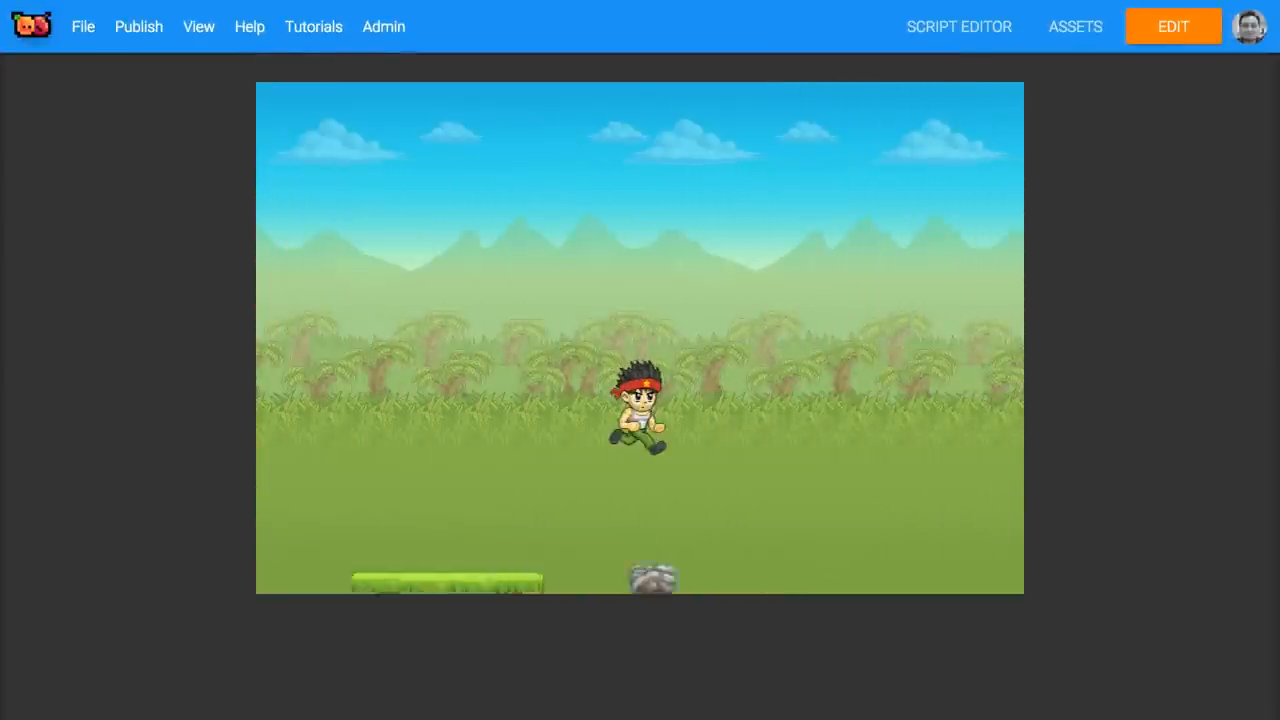
Return to the editor, create a new level renamed 'Level 2', and reopen the Game level.
click(1172, 26)
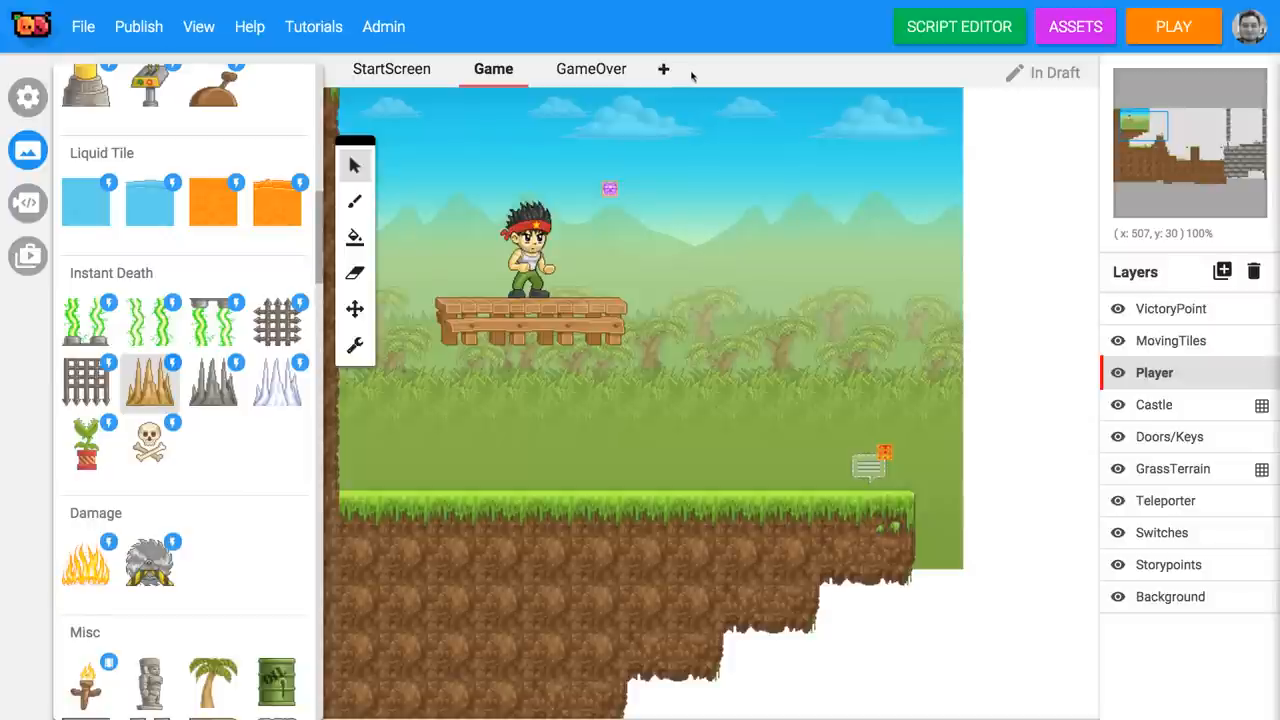
click(664, 68)
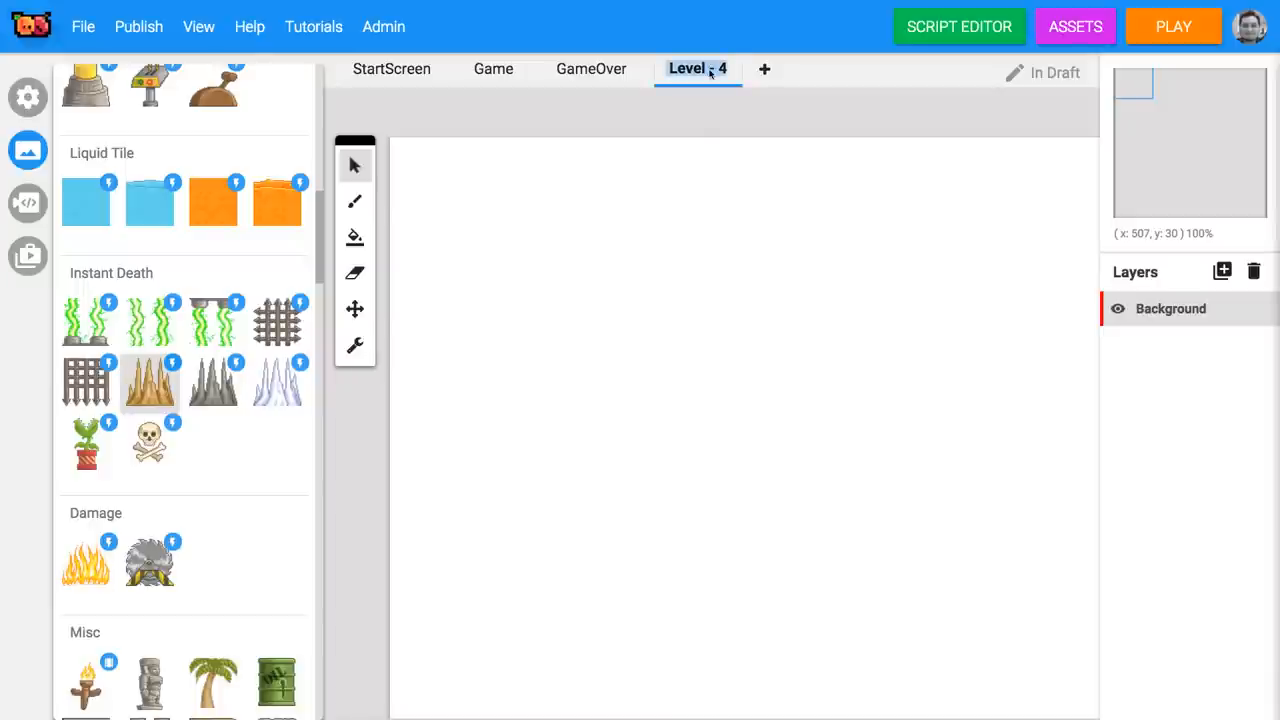
double_click(696, 68)
text(2)
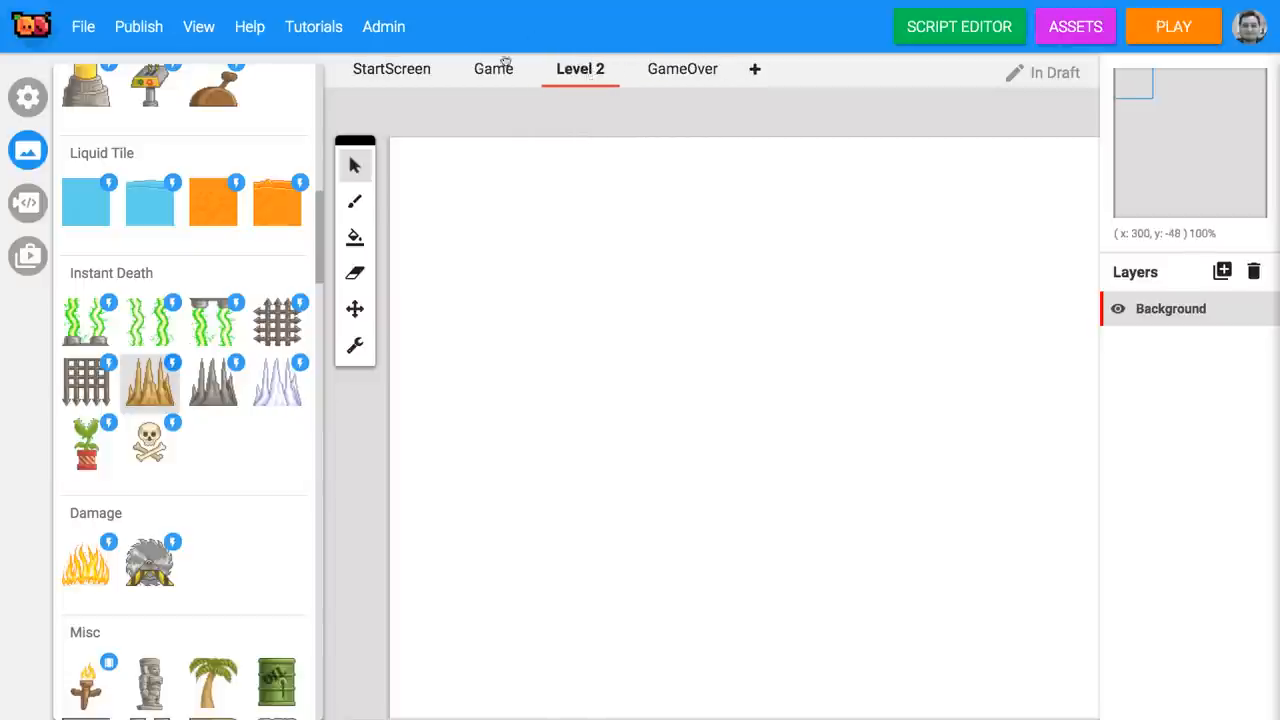
click(492, 68)
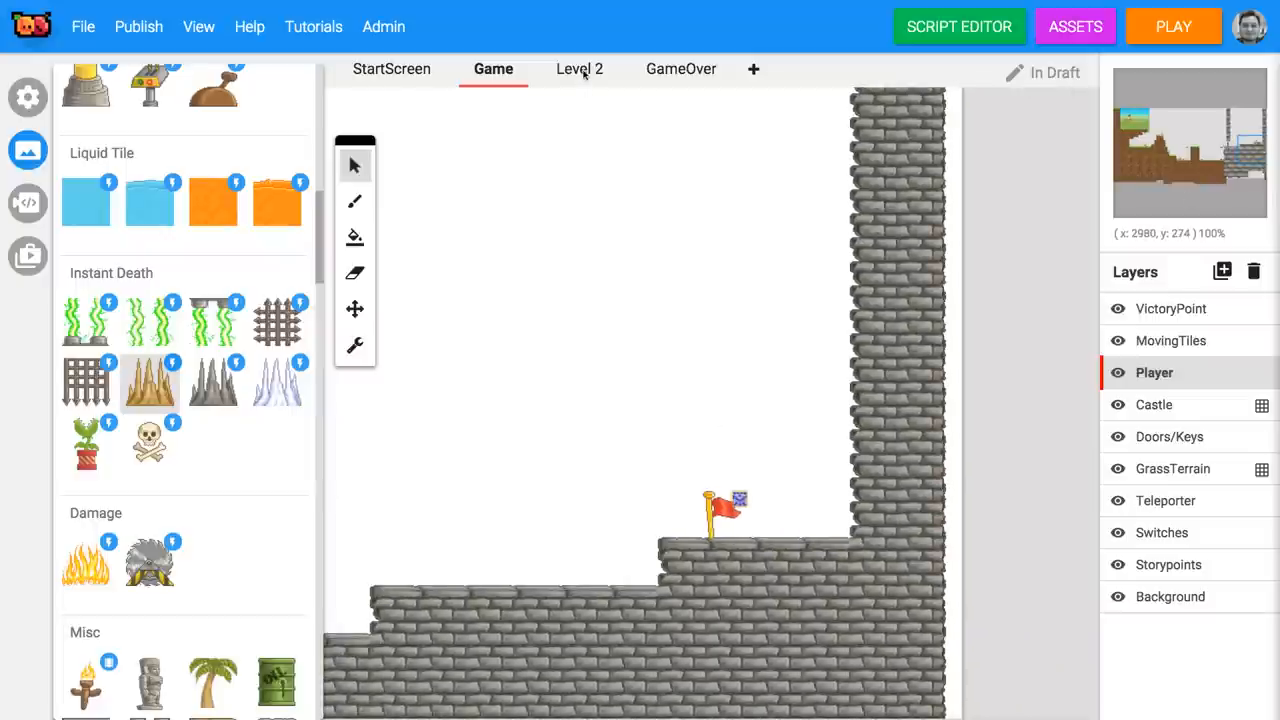
Give Level 2 a Tile Map layer and paint snowy rock terrain with torches, flags and a snowman.
click(580, 68)
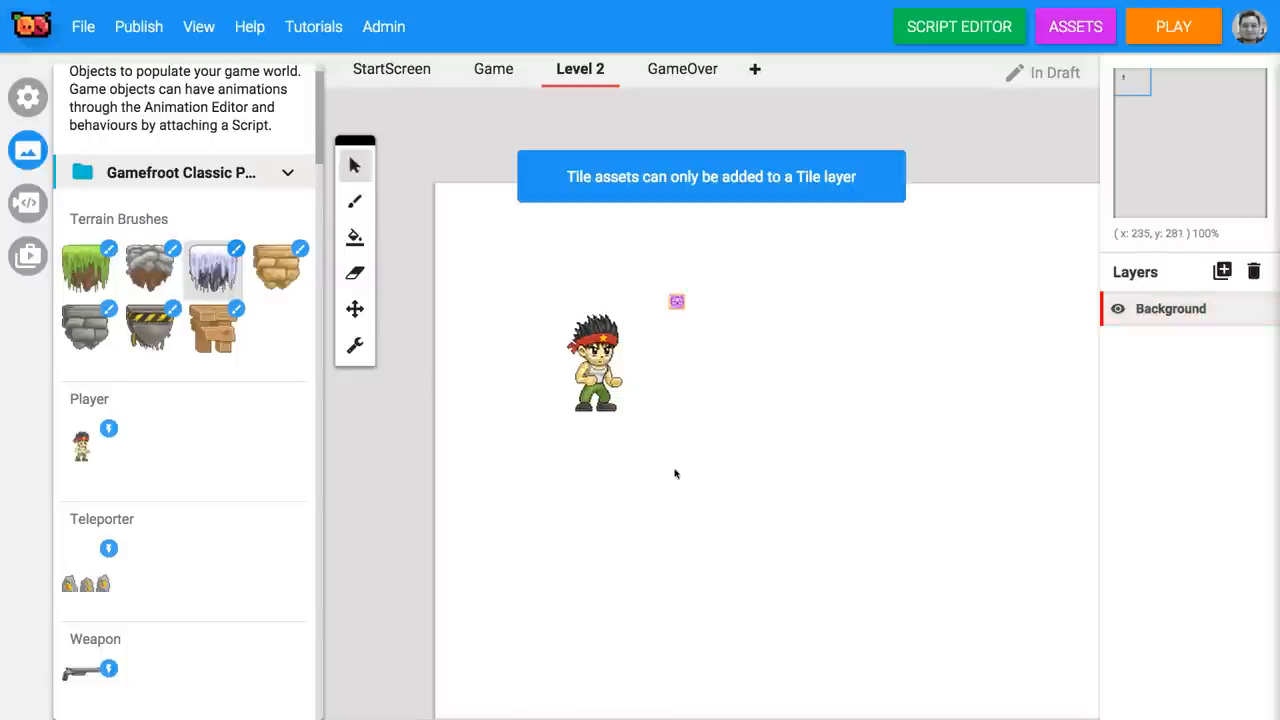
click(1220, 272)
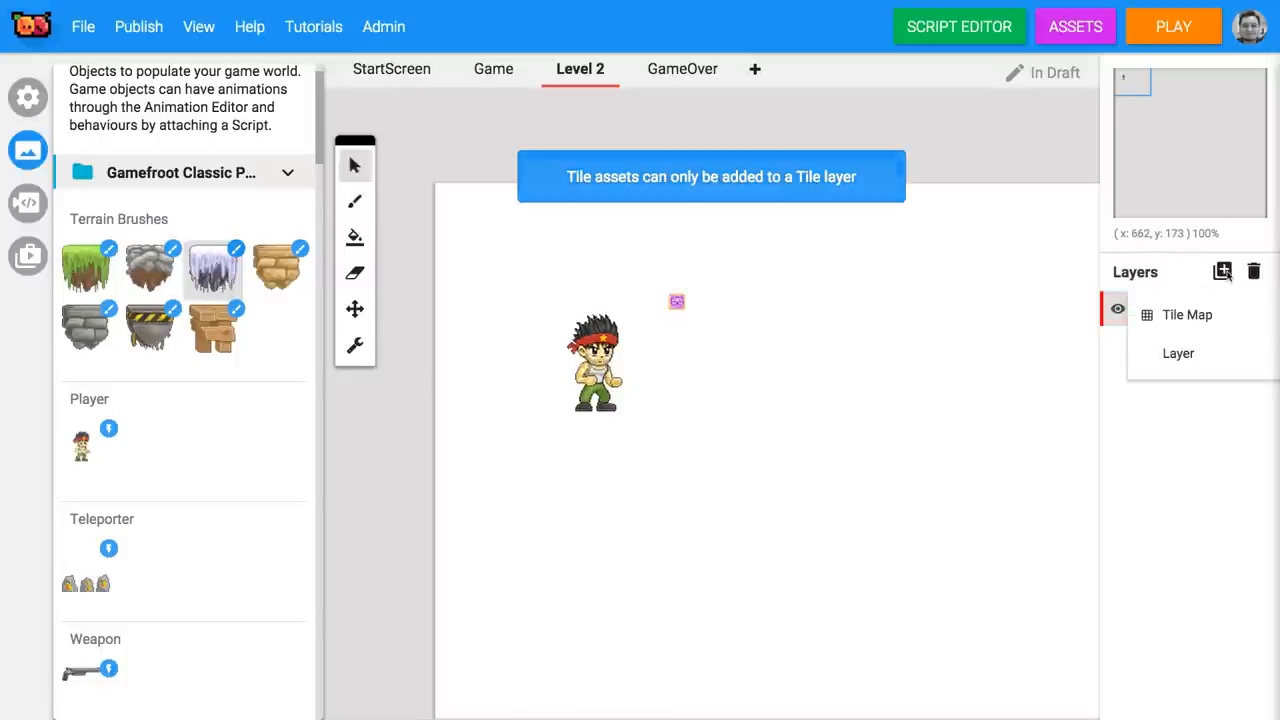
click(1188, 308)
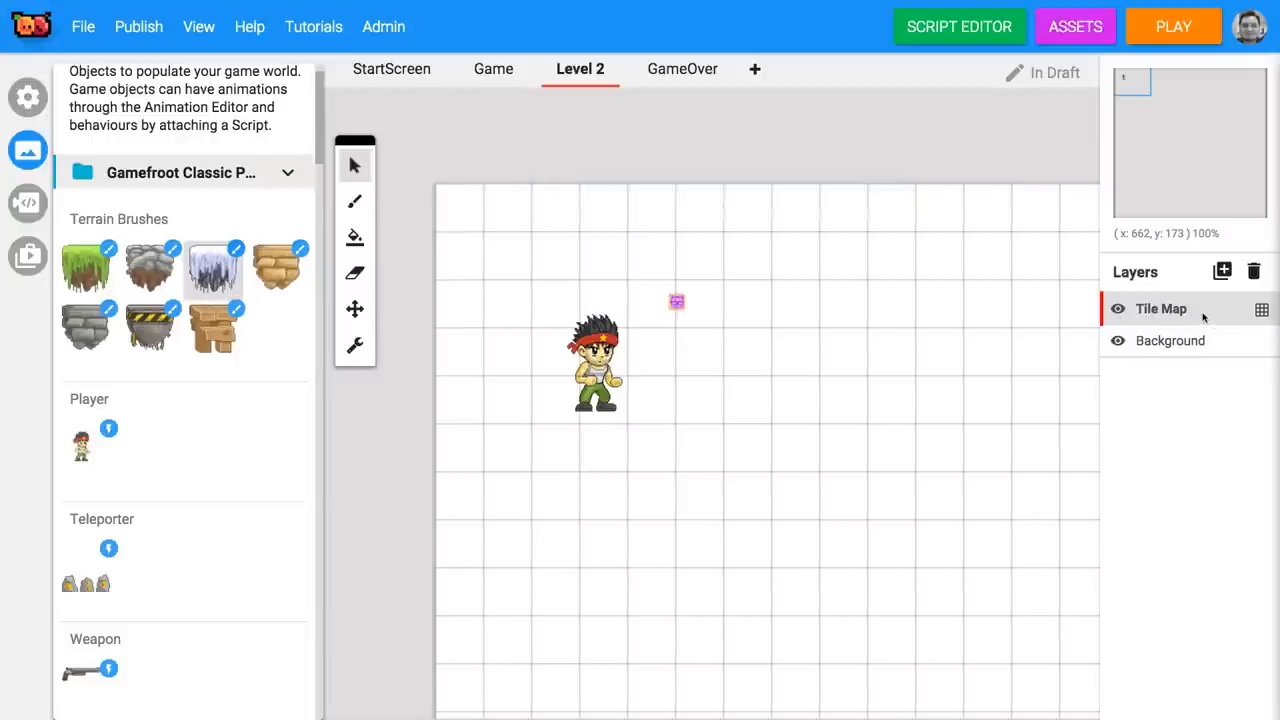
click(556, 496)
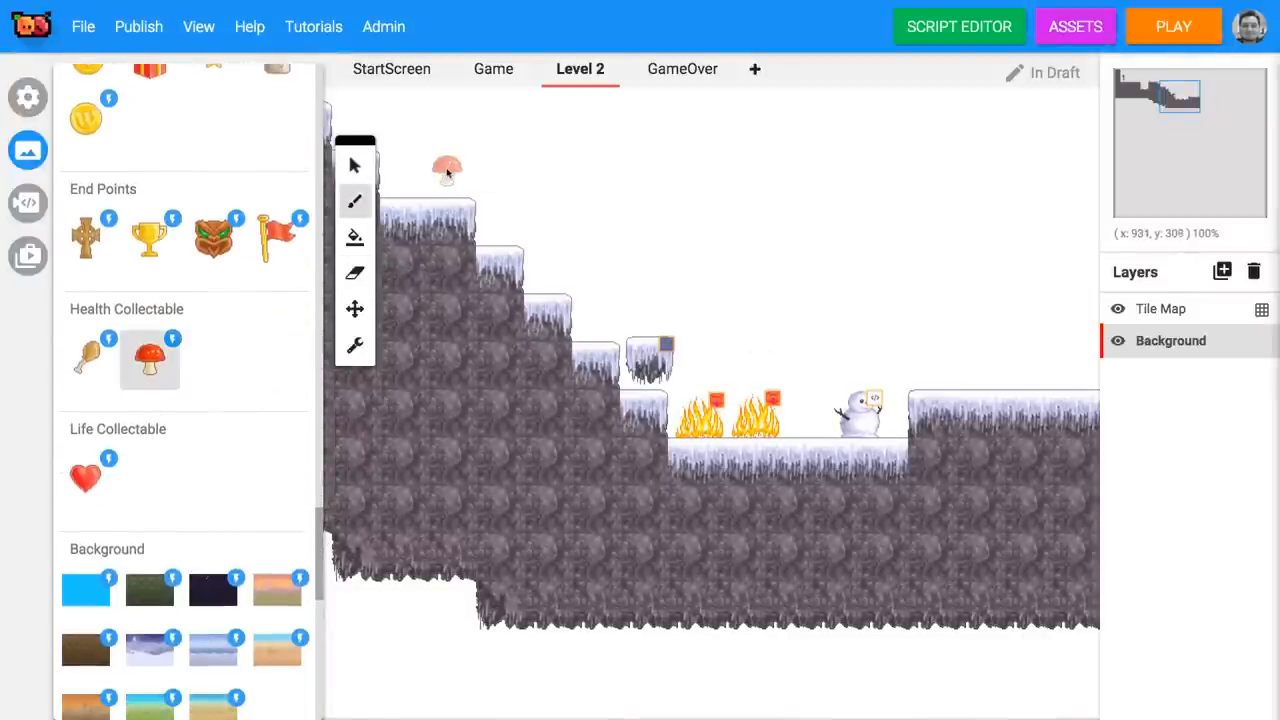
Add a background layer with a wintry mountain backdrop and place a skeleton NPC on the snow.
scroll(down, 3)
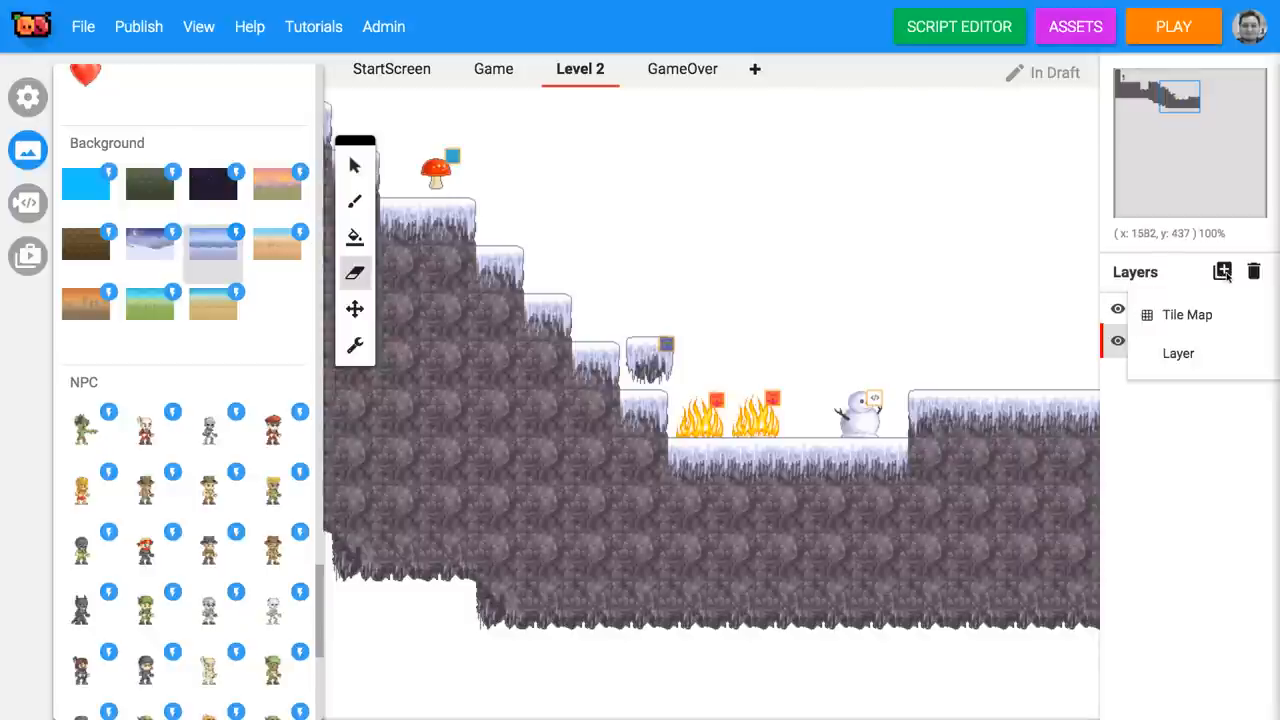
click(1222, 272)
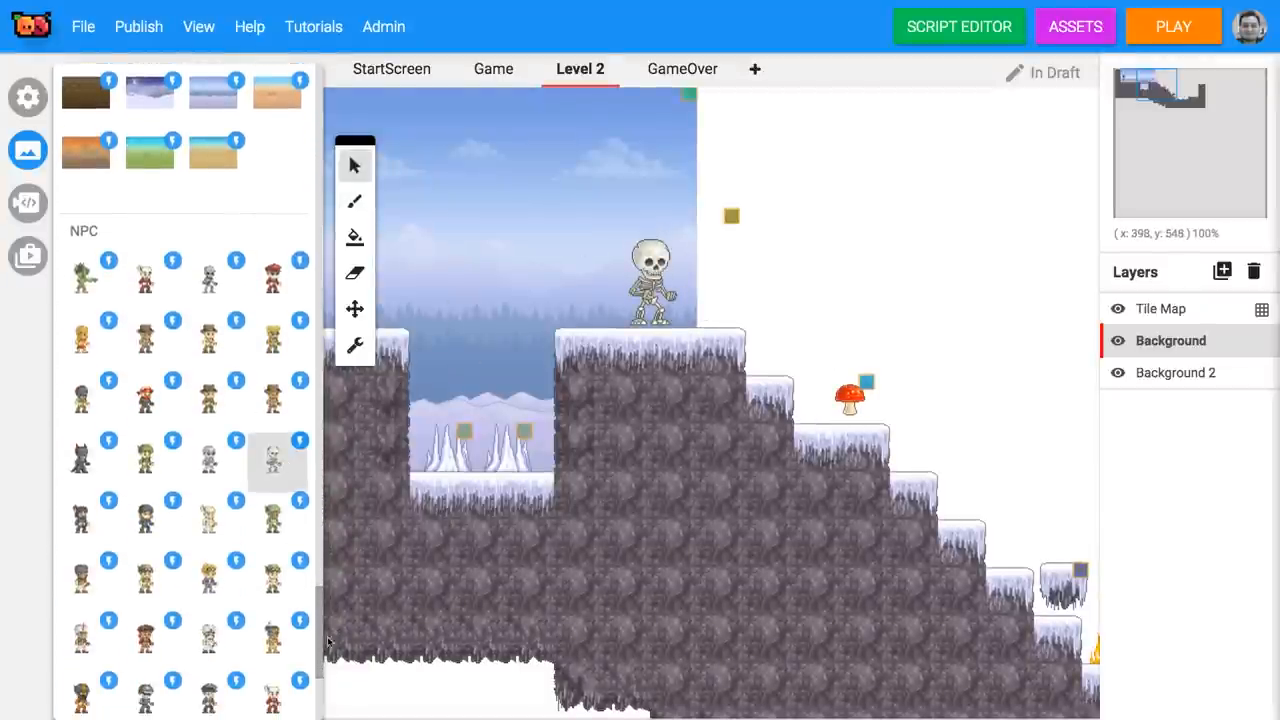
Run Level 2 in play mode to test the player facing the skeleton across the spiked gap.
scroll(down, 3)
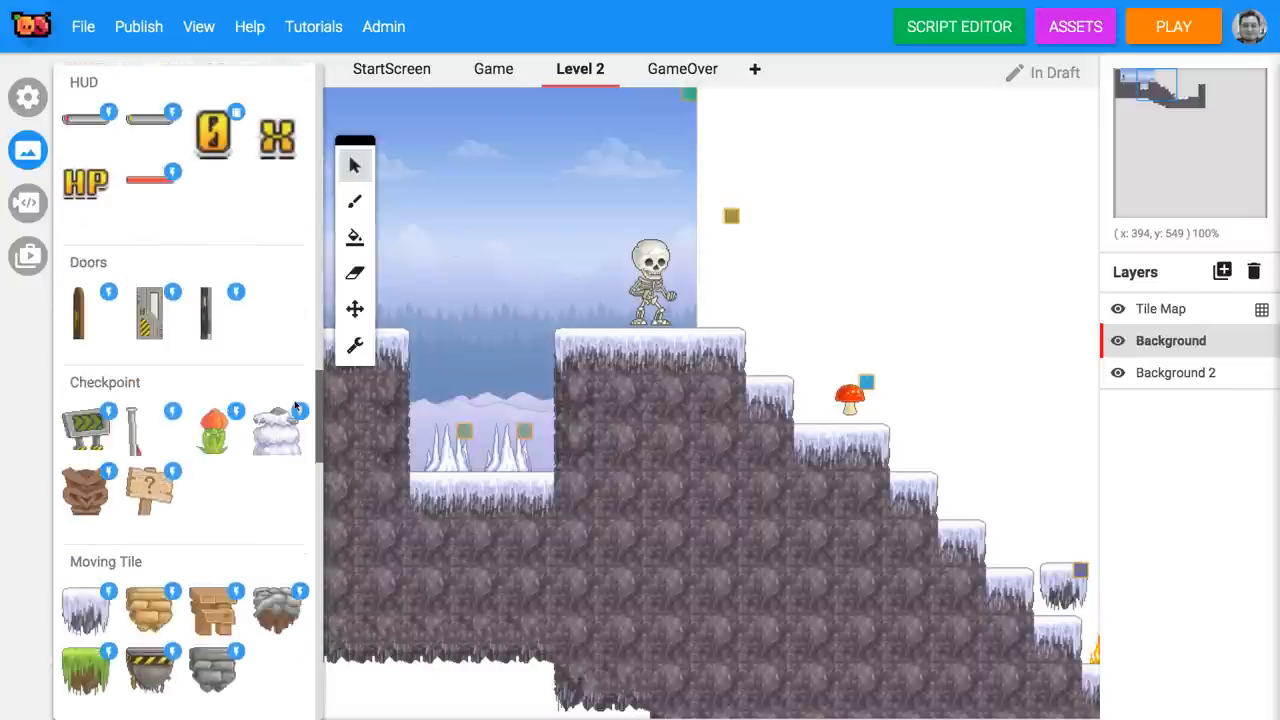
scroll(down, 3)
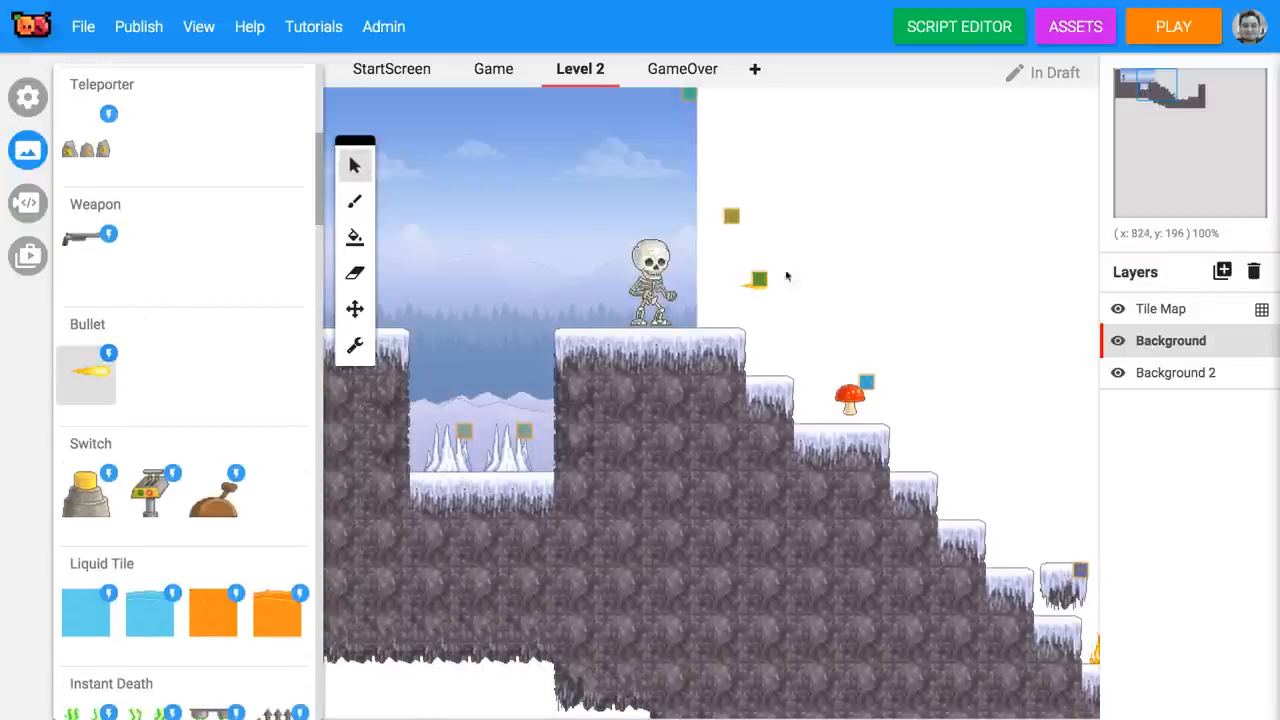
click(1172, 26)
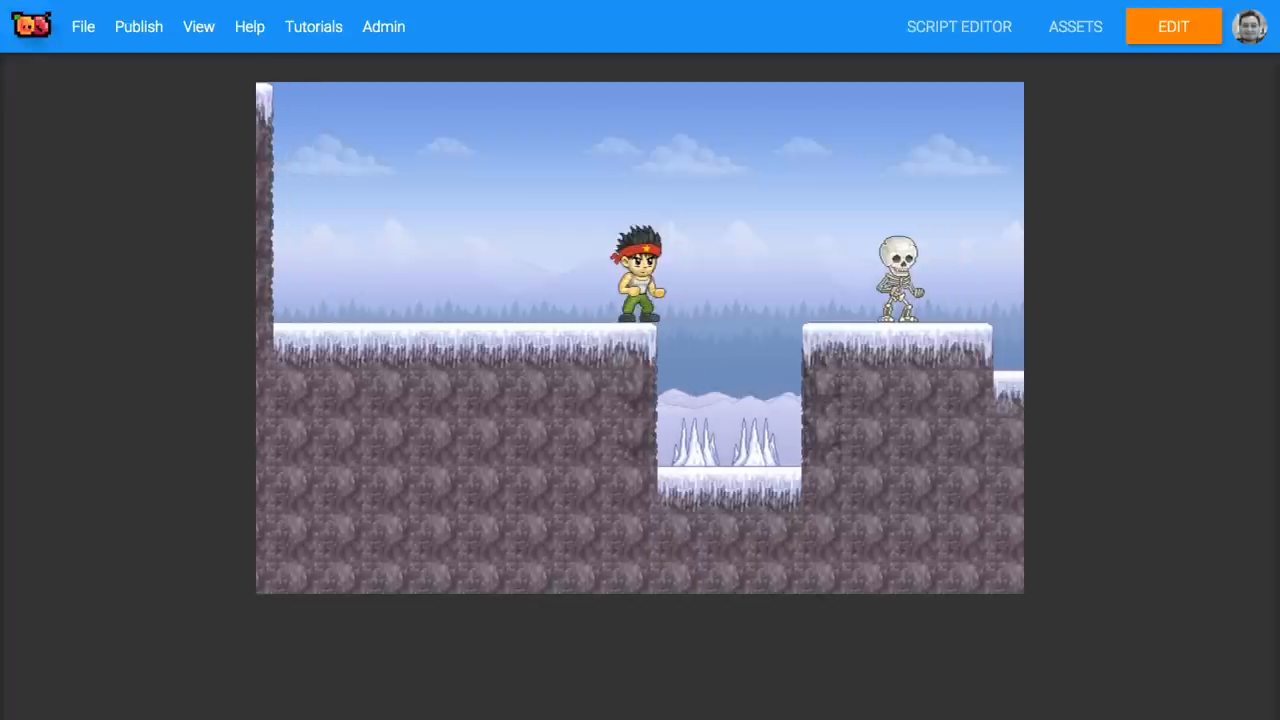